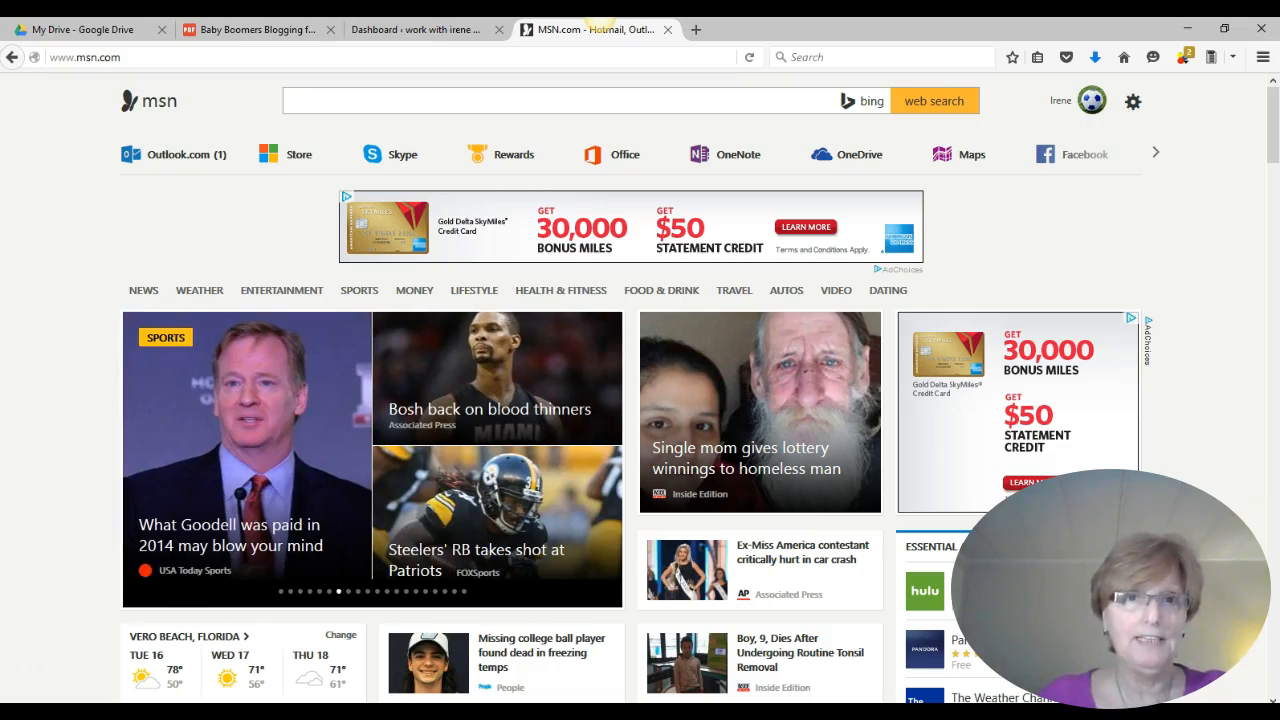
Switch to the My Drive tab and scroll the file grid to the Untitled document
left_click(560, 100)
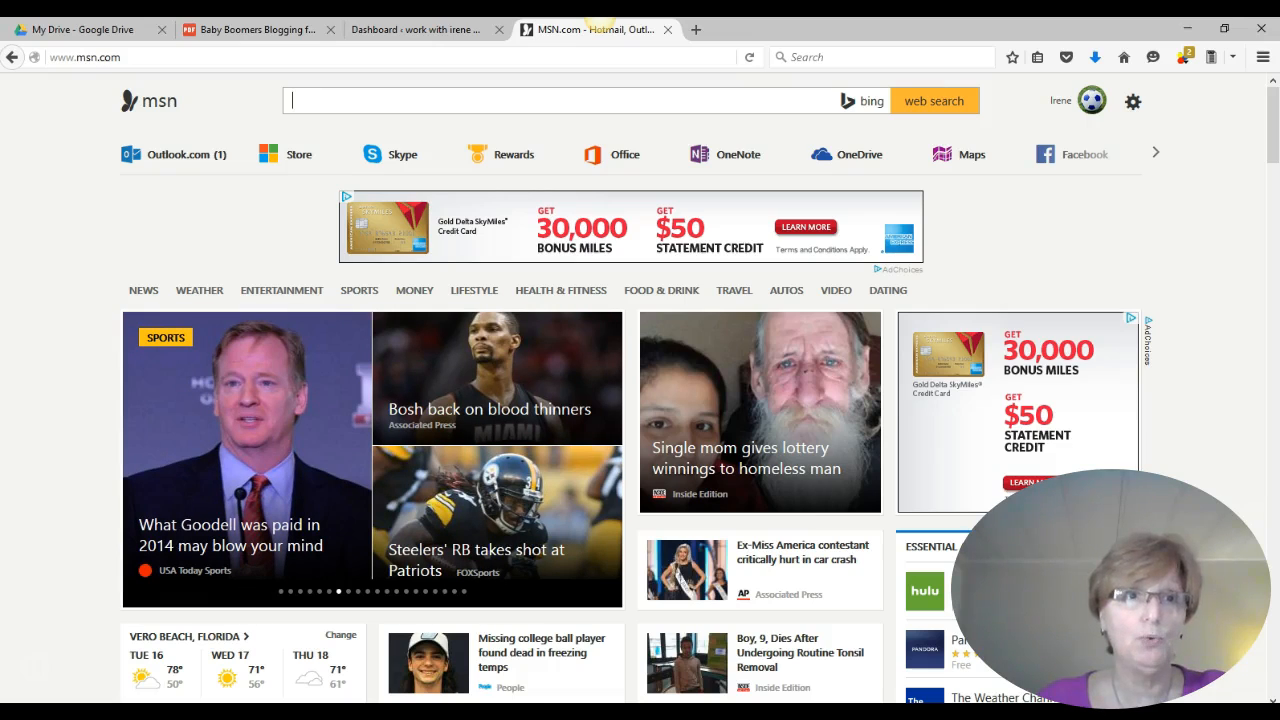
left_click(85, 29)
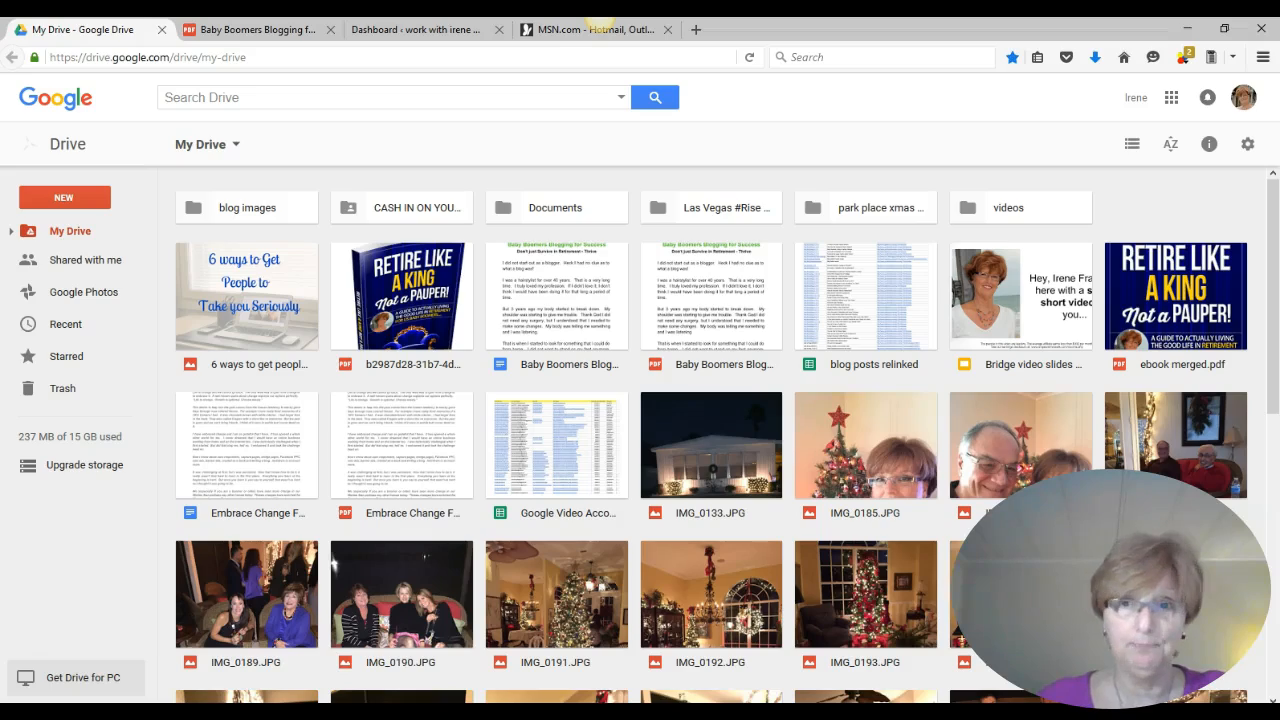
scroll("down", 3)
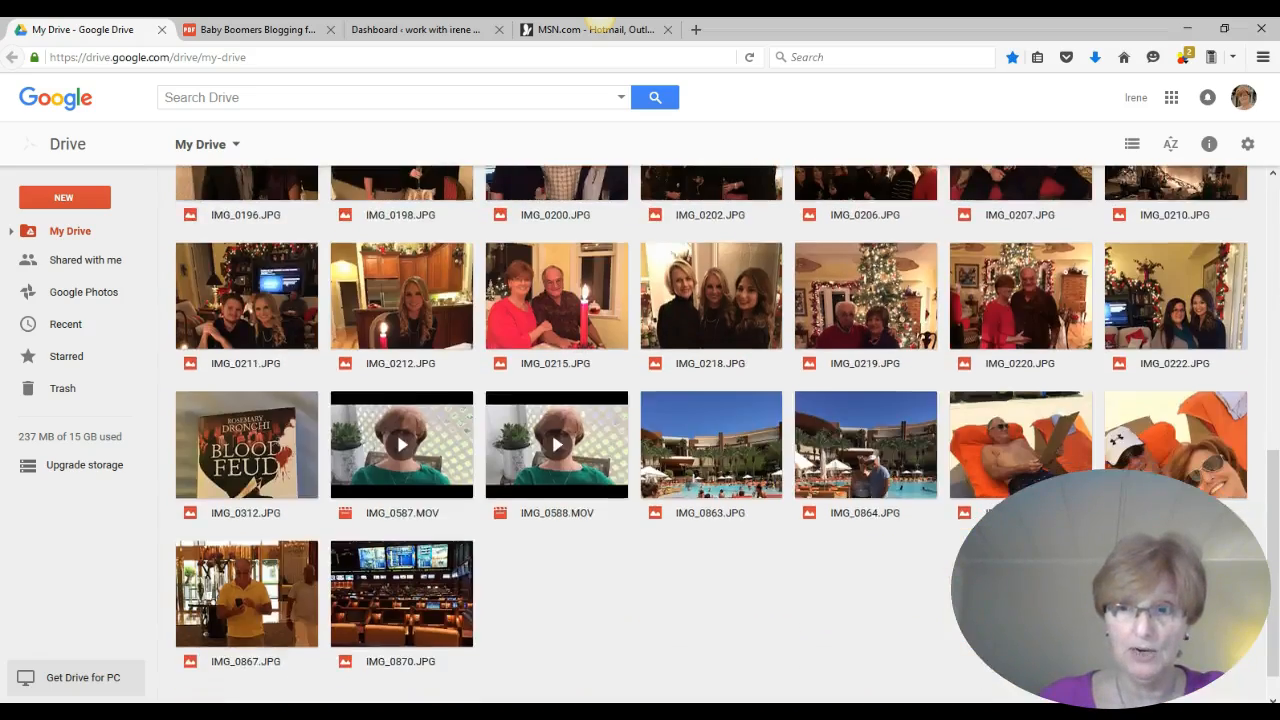
scroll("down", 3)
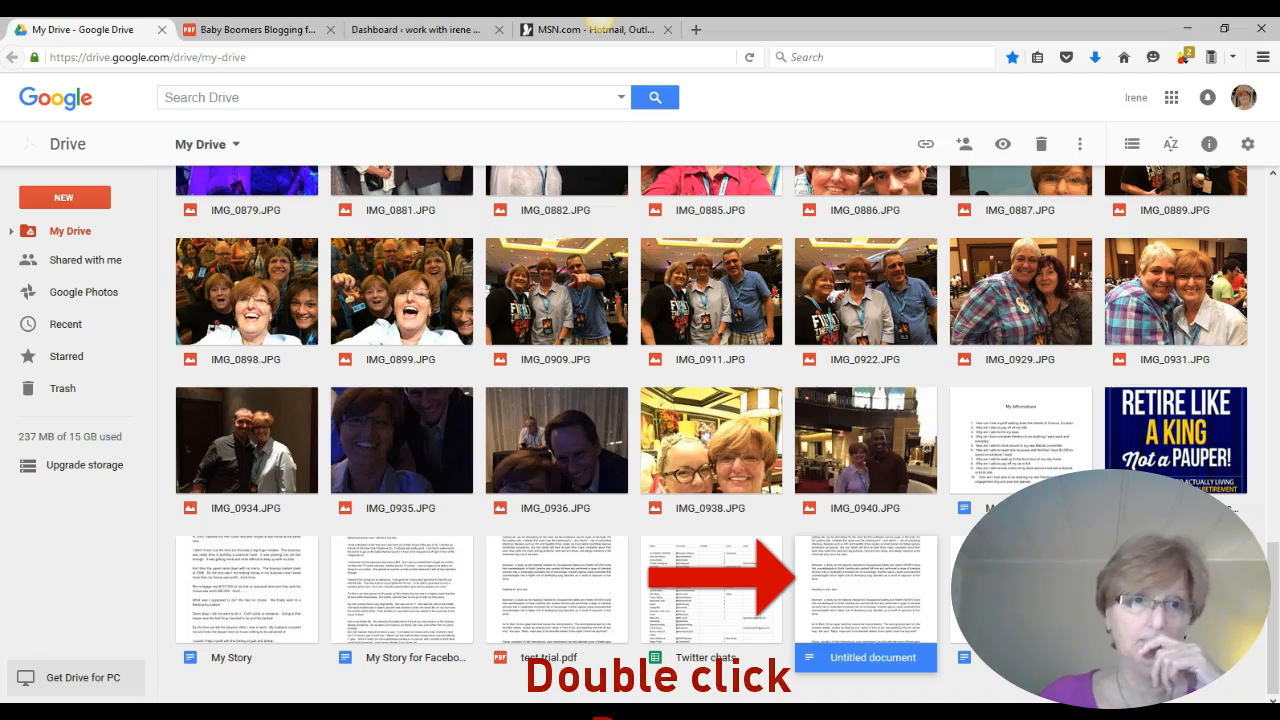
Download the Untitled Google Doc as a PDF Document and open it in Acrobat Reader
double_click(865, 657)
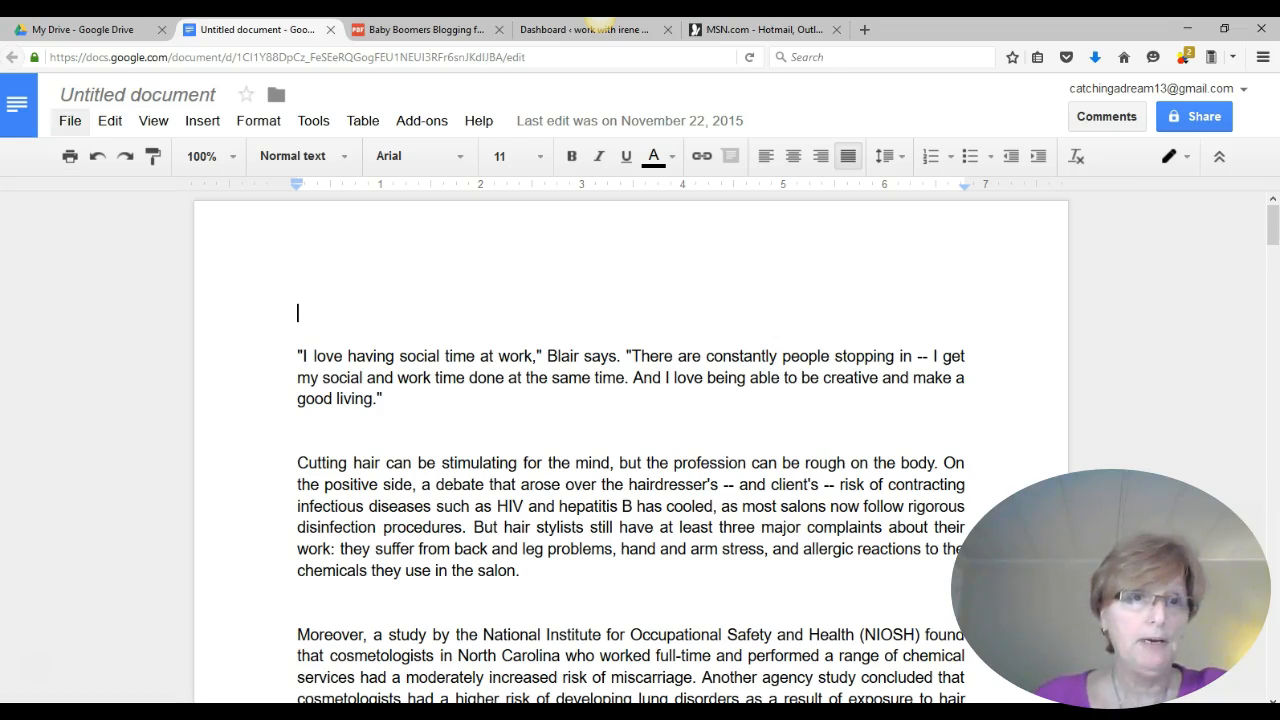
left_click(70, 120)
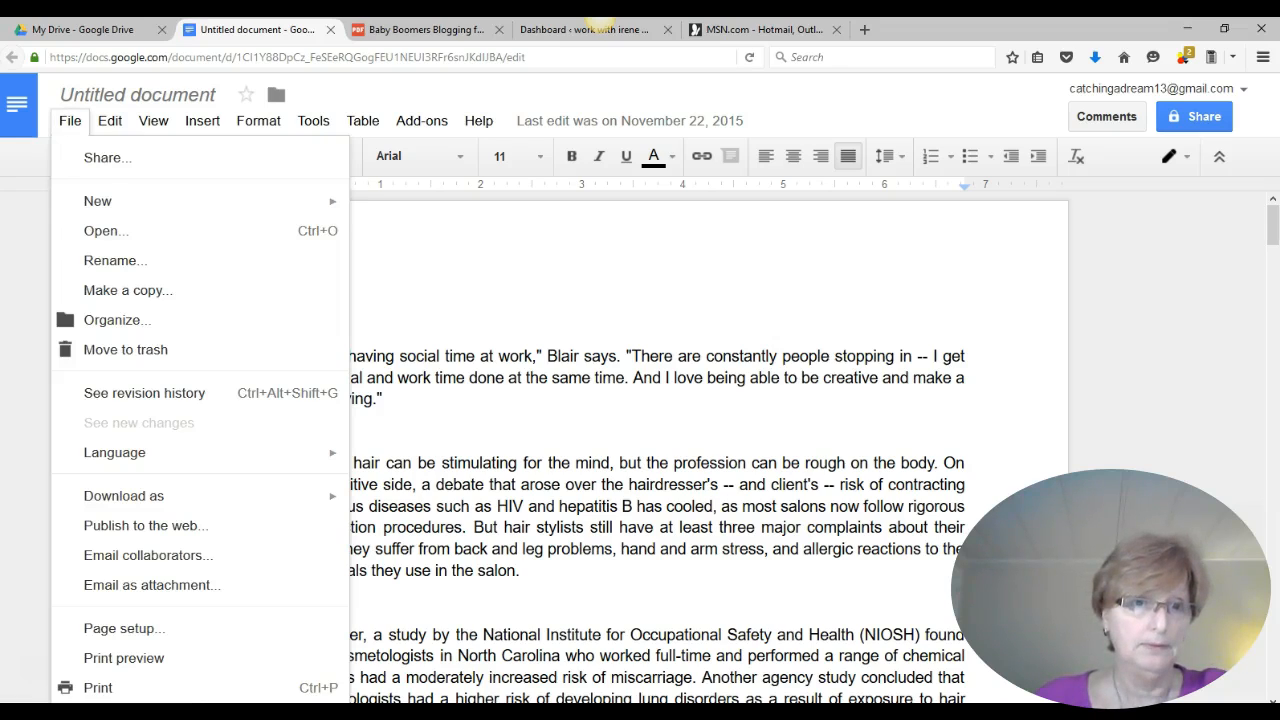
left_click(123, 495)
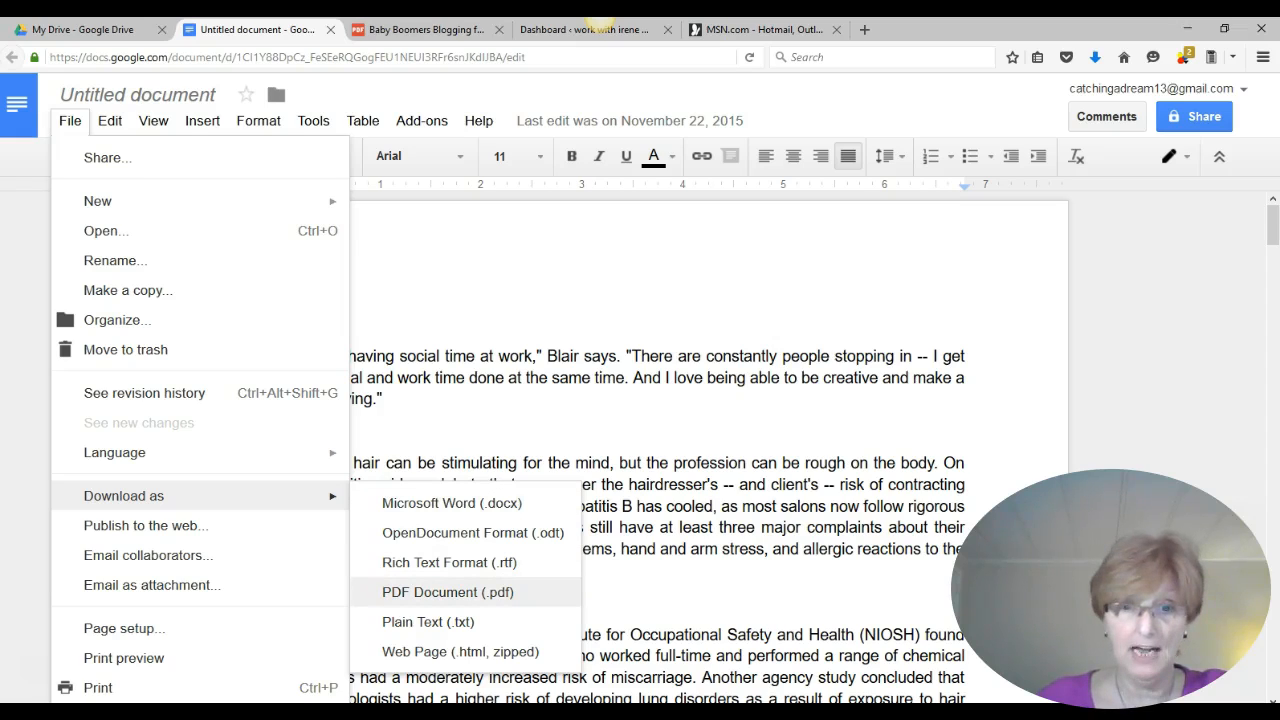
left_click(447, 592)
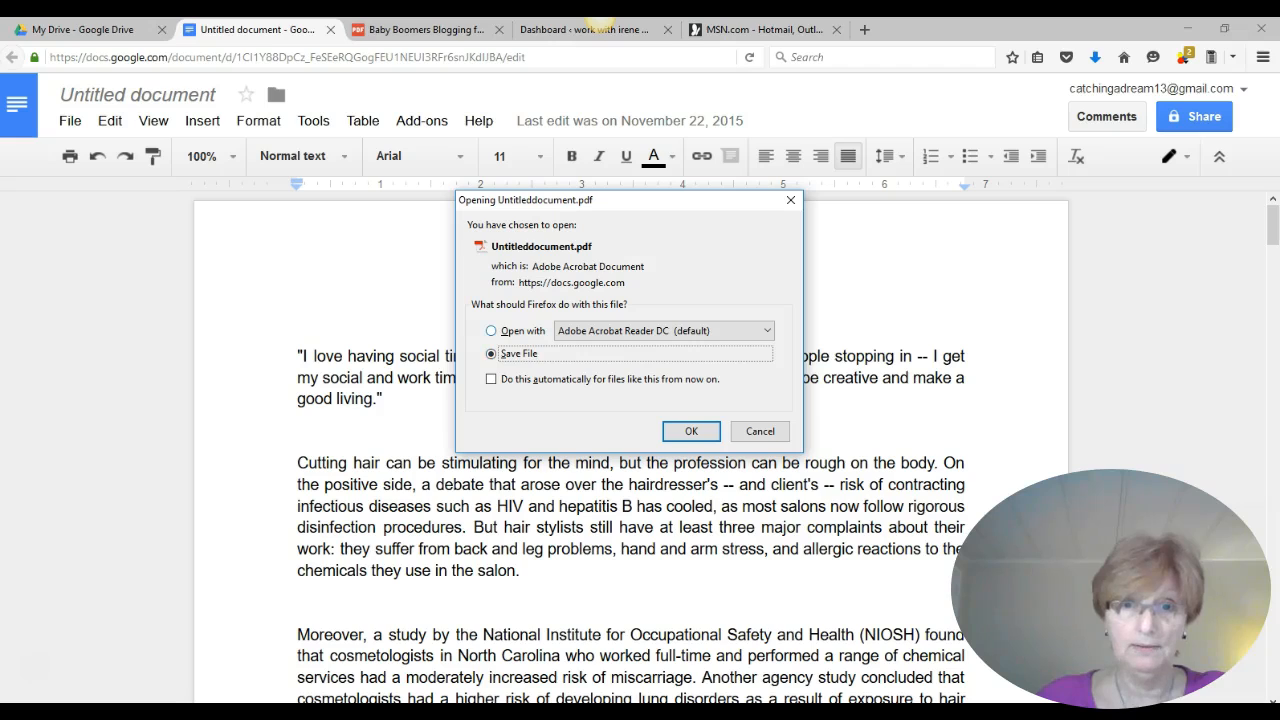
left_click(491, 330)
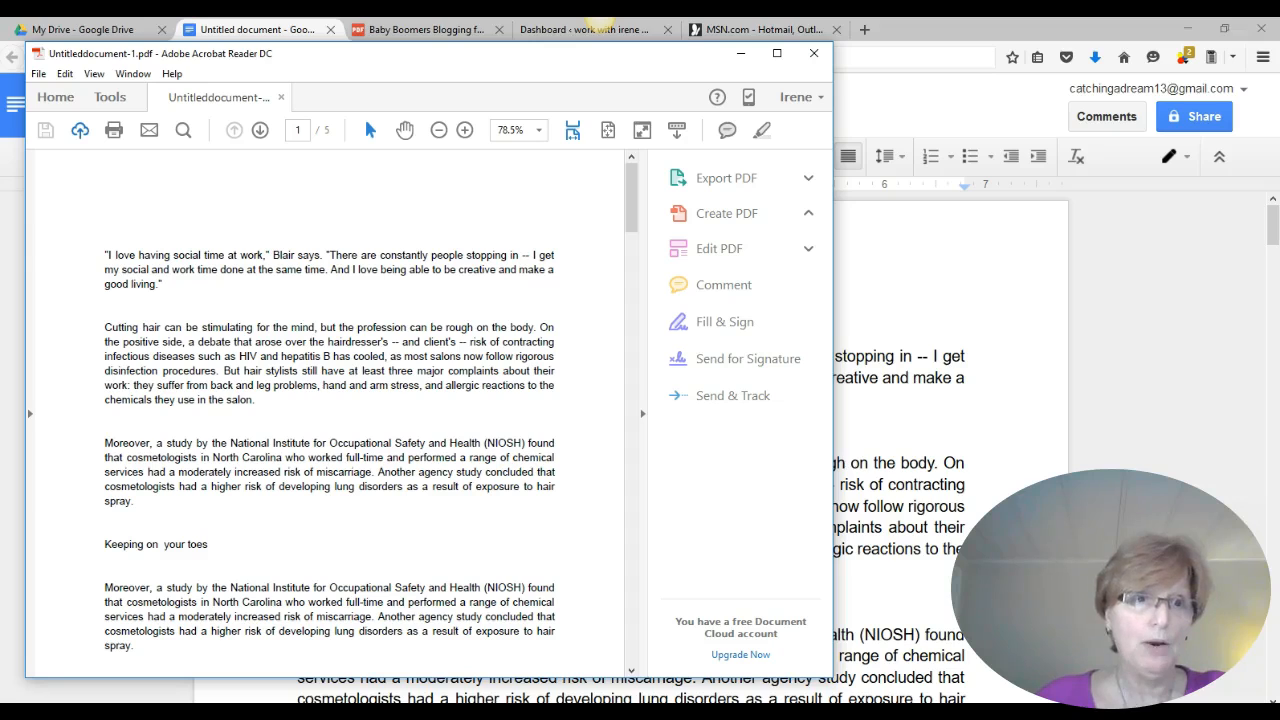
Save the PDF in the Documents folder with the file name 'test 2'
left_click(726, 213)
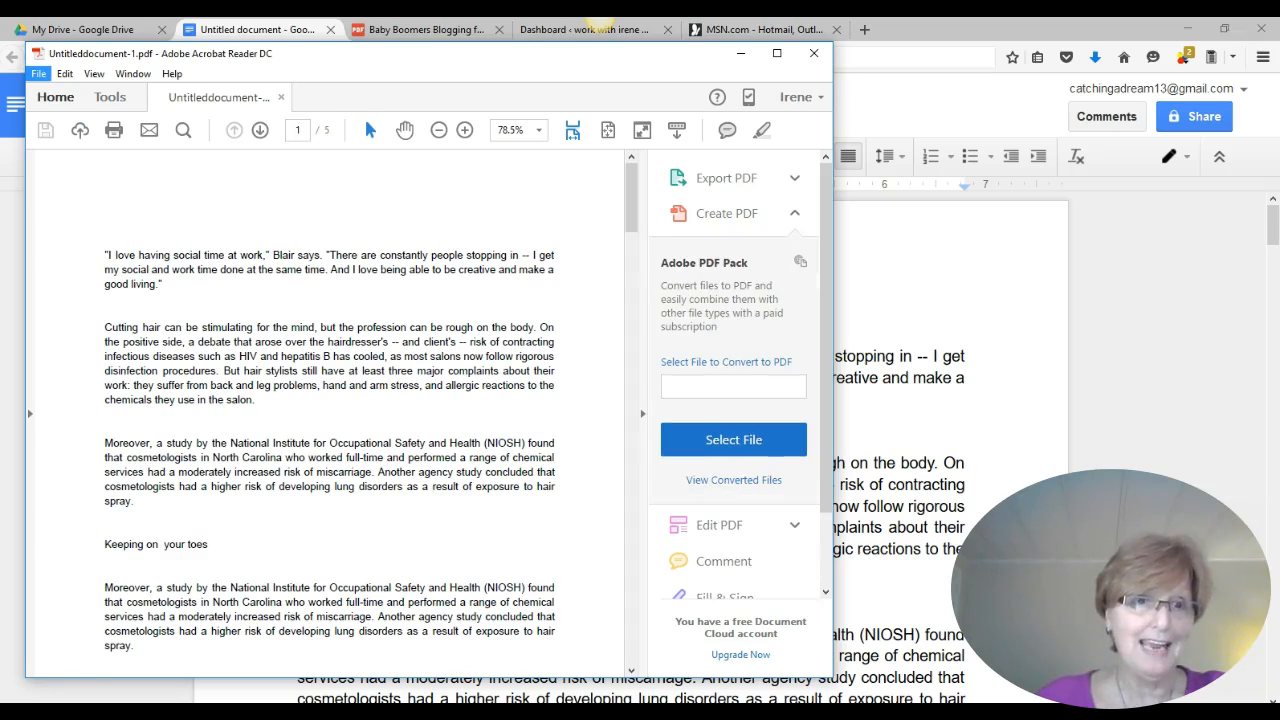
left_click(39, 73)
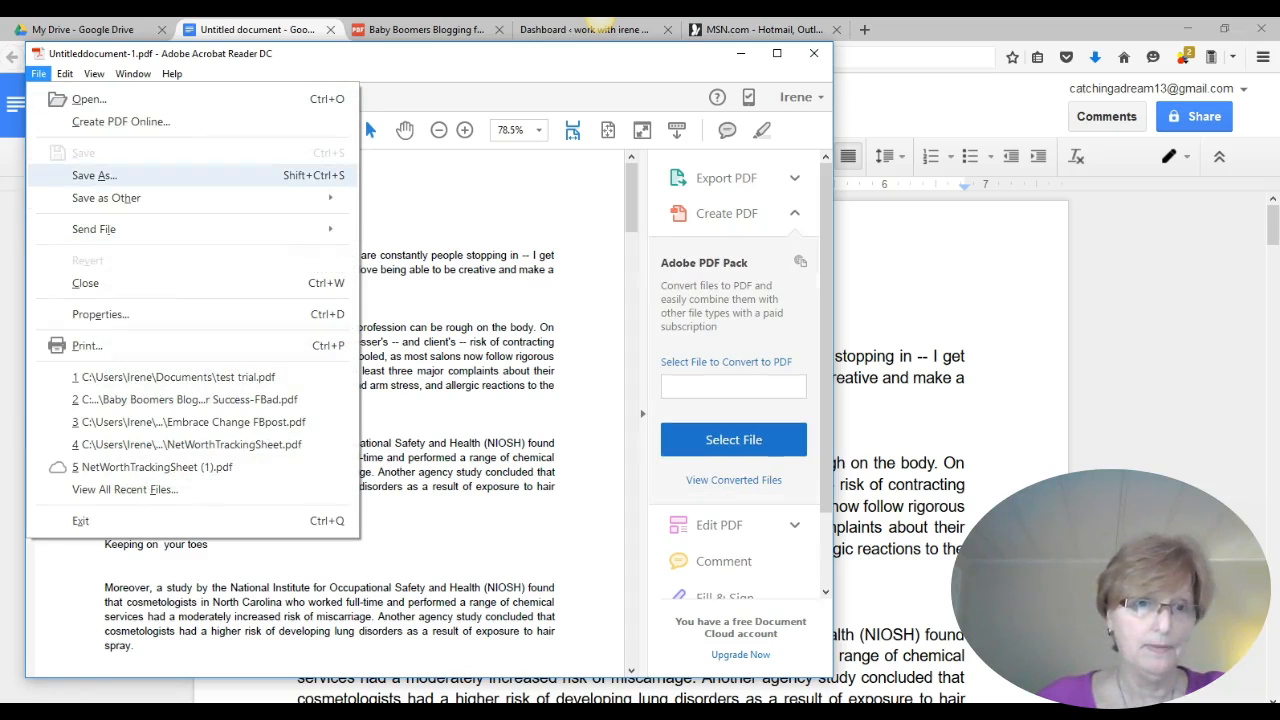
left_click(94, 175)
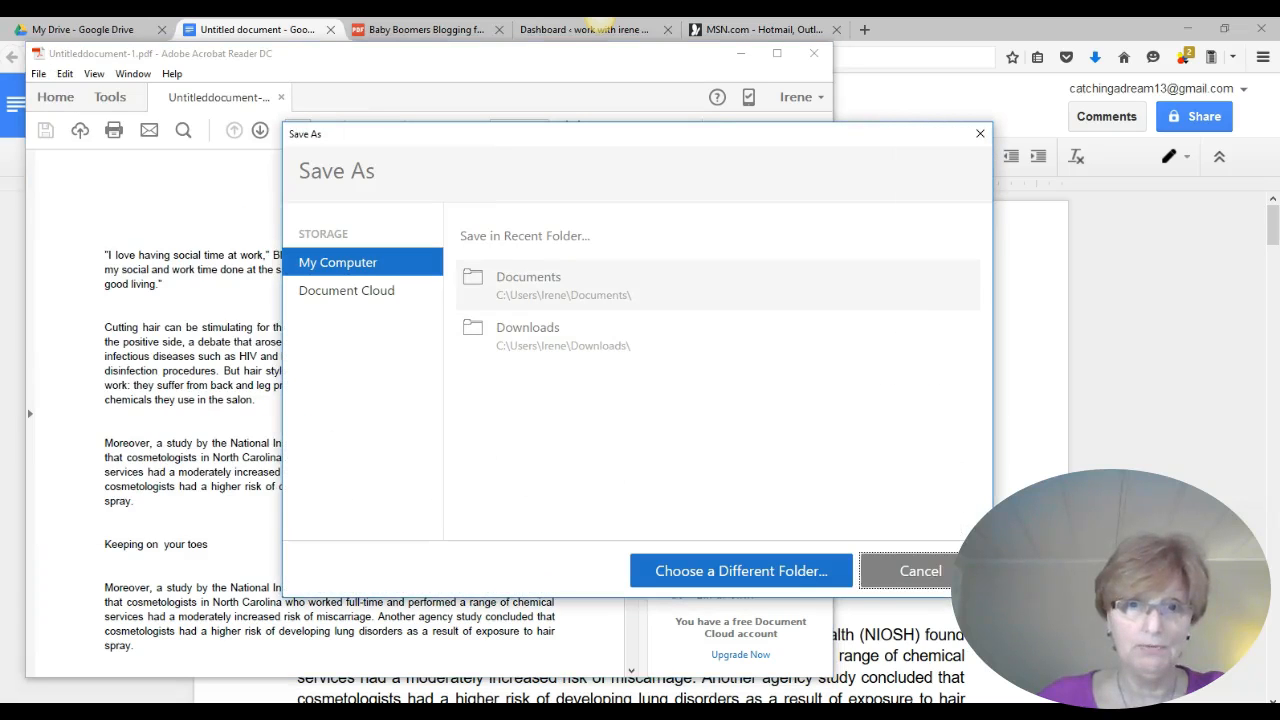
left_click(740, 570)
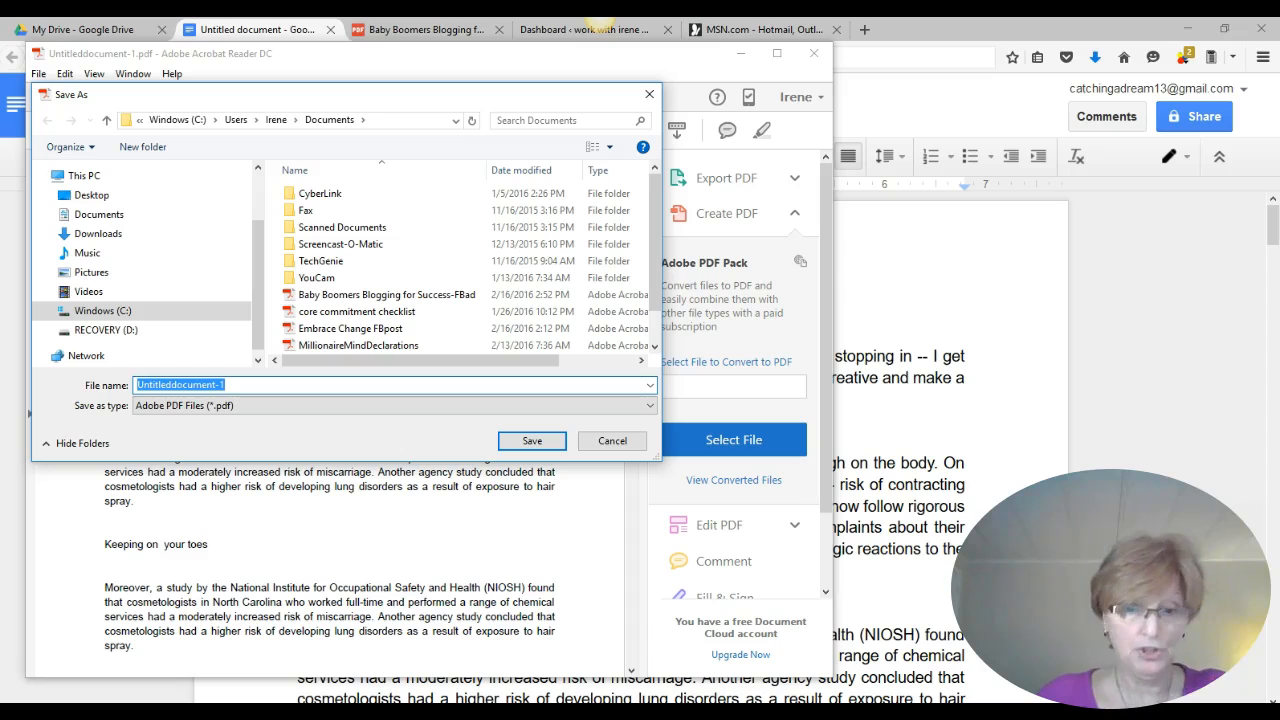
type("t")
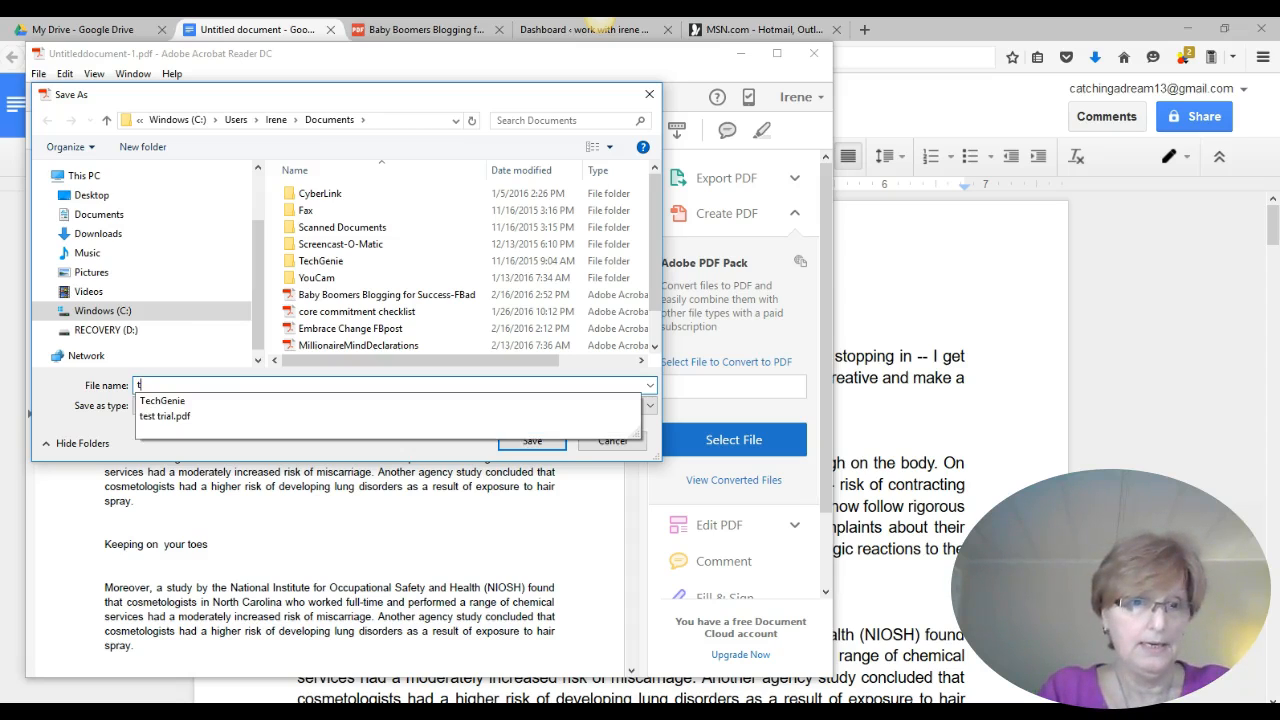
type("est 2")
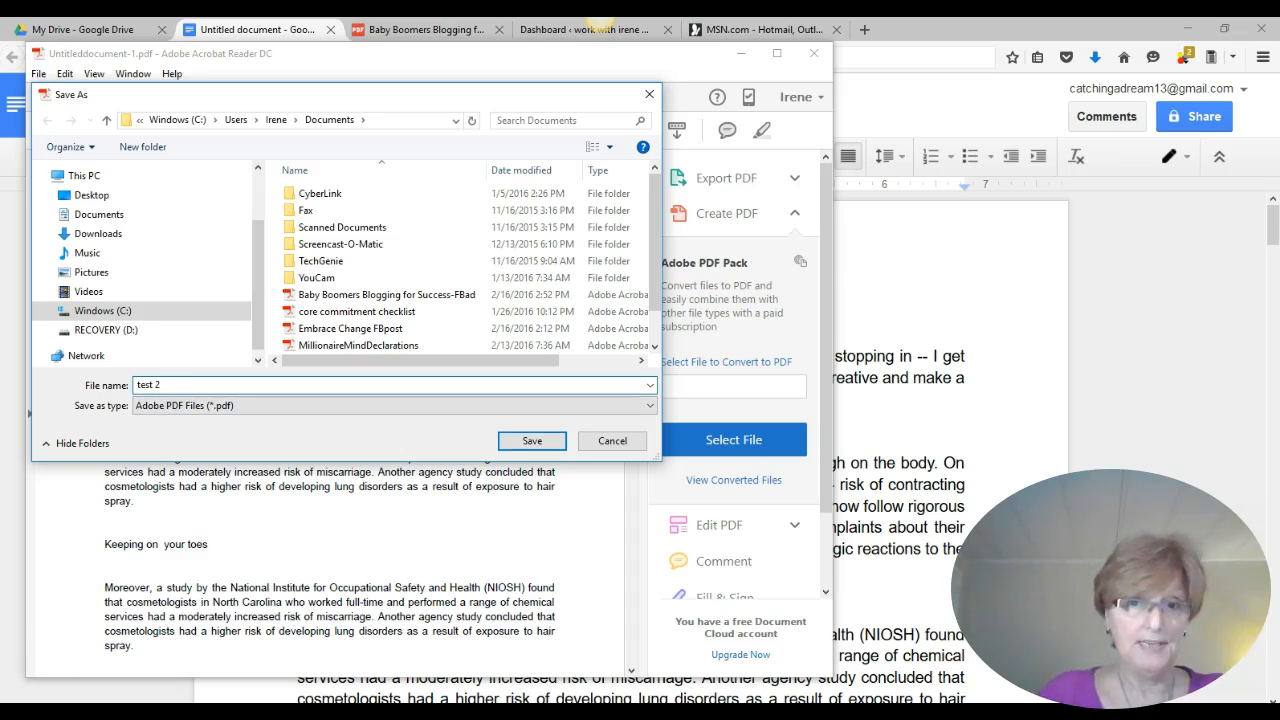
left_click(611, 441)
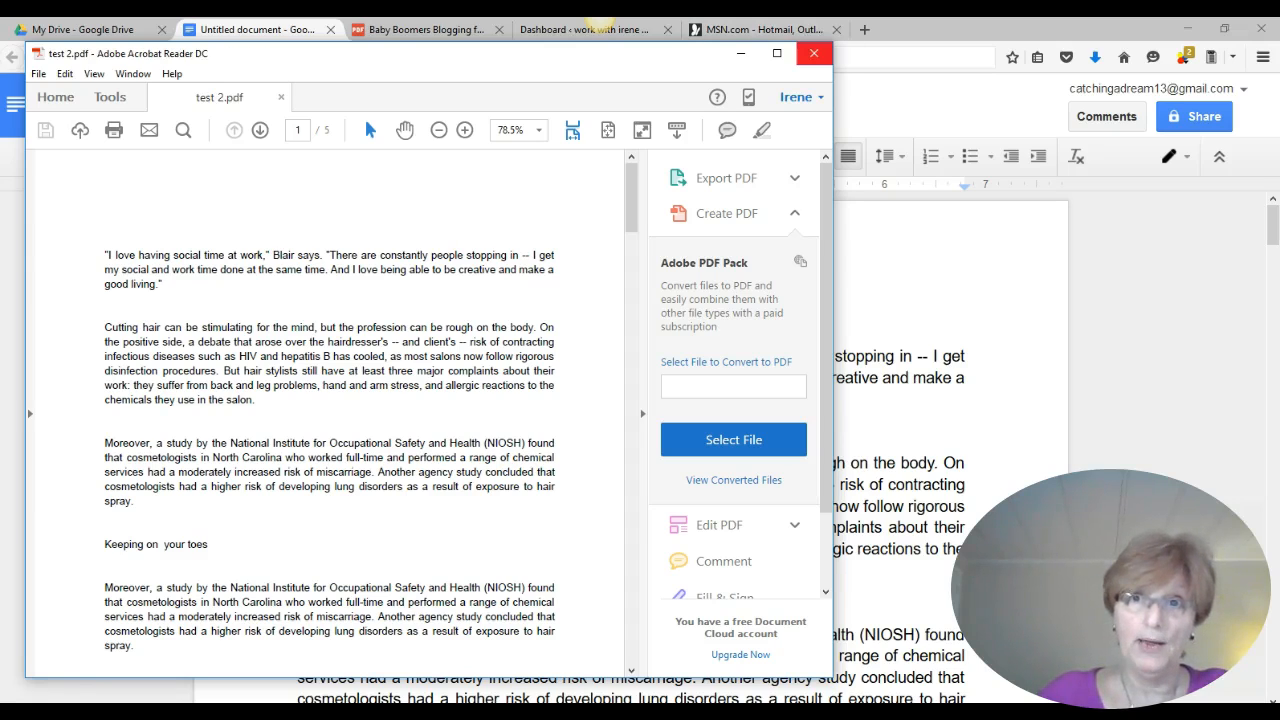
Close Acrobat and upload the test 2 PDF from Documents into My Drive
left_click(255, 29)
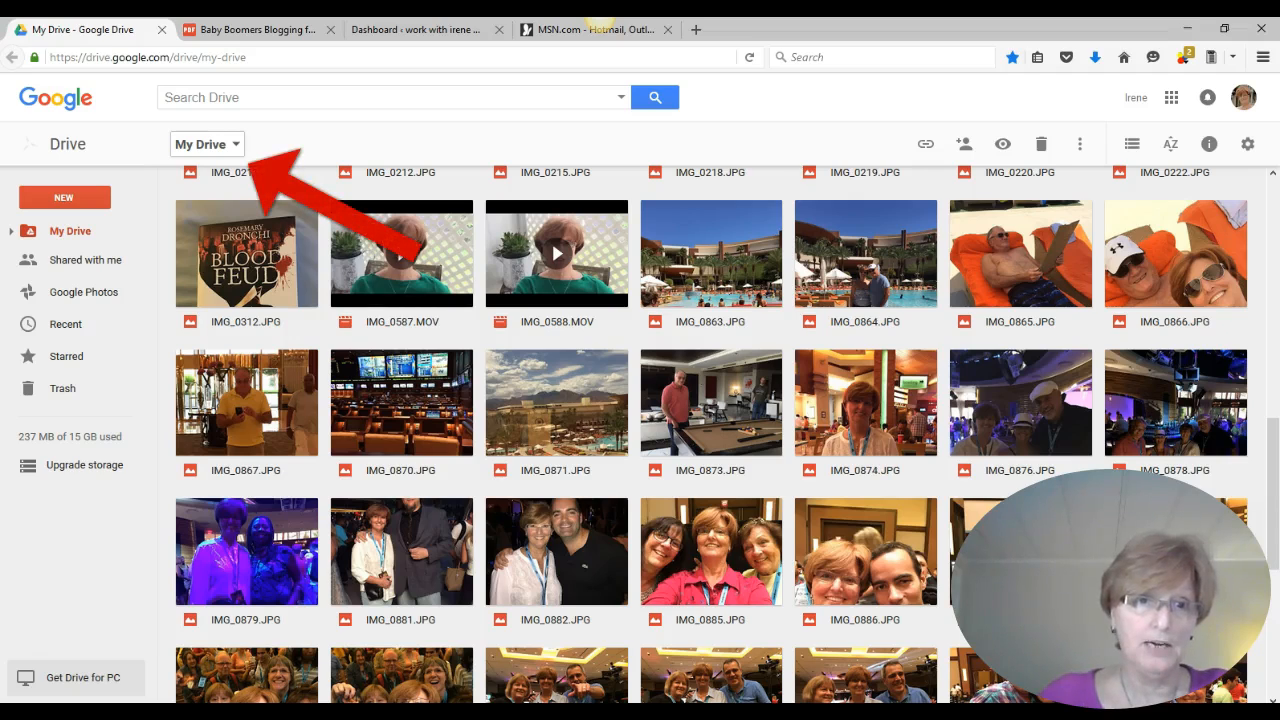
left_click(206, 144)
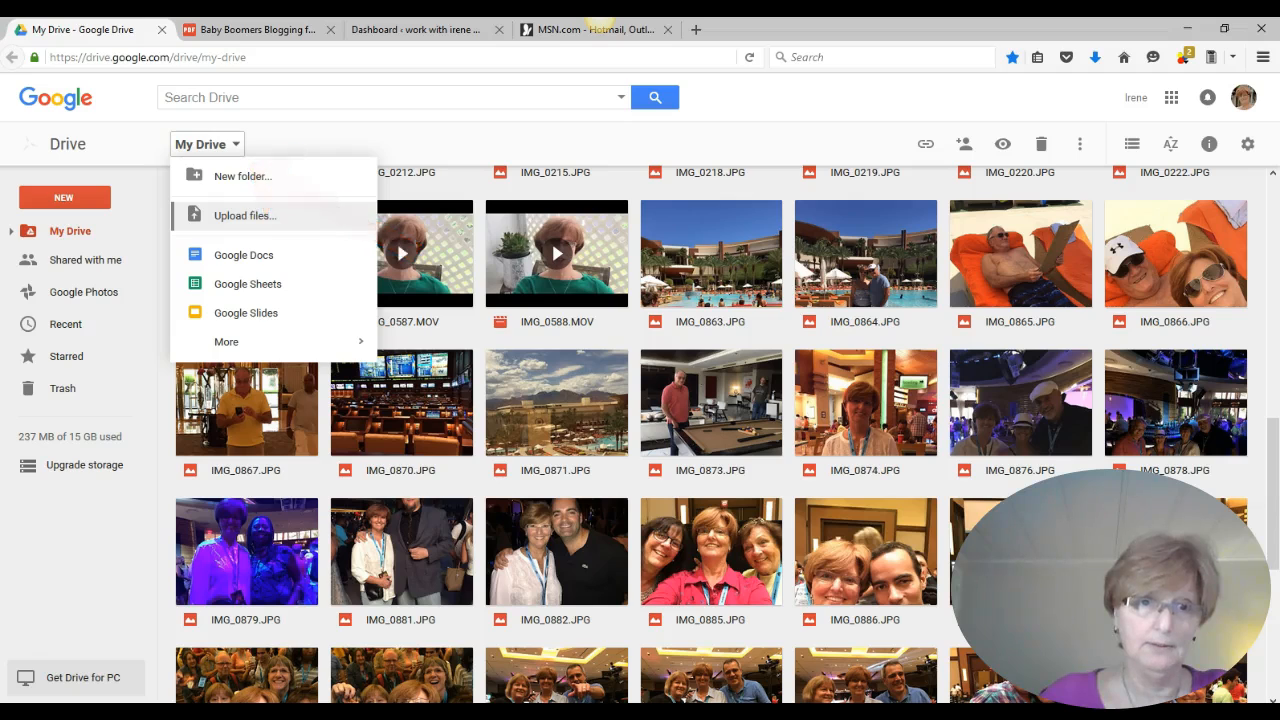
left_click(245, 215)
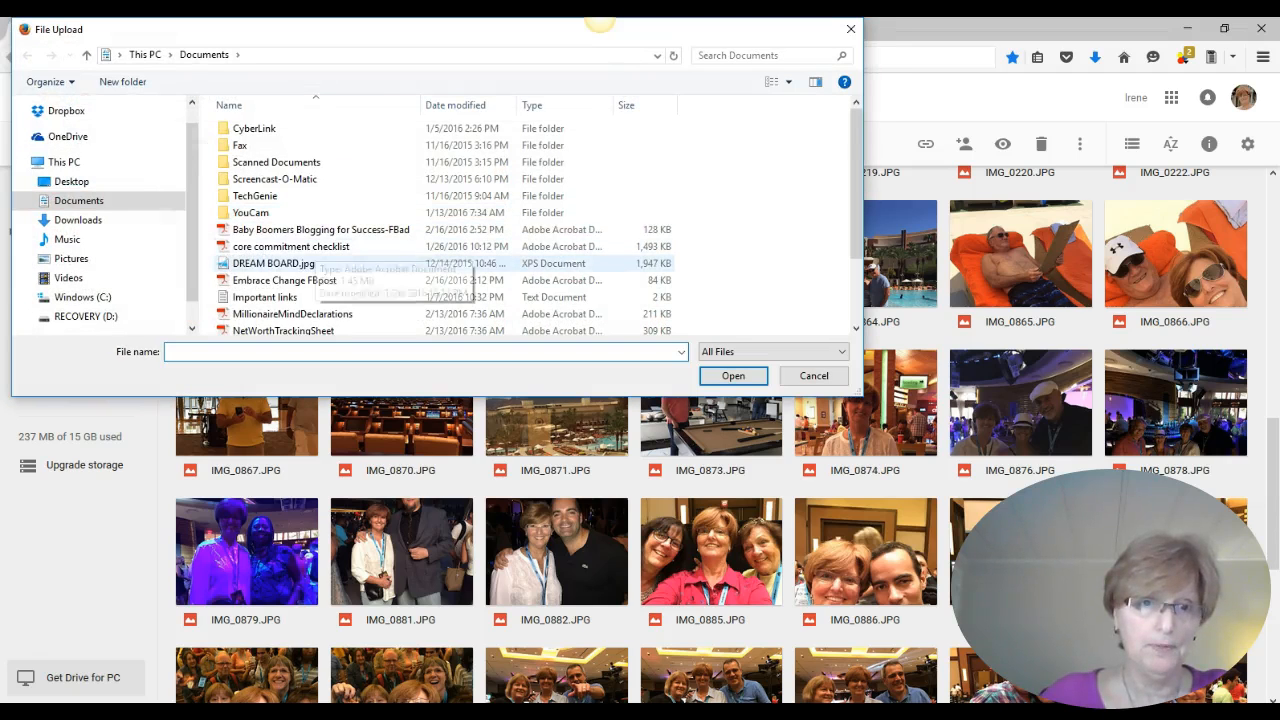
scroll("down", 3)
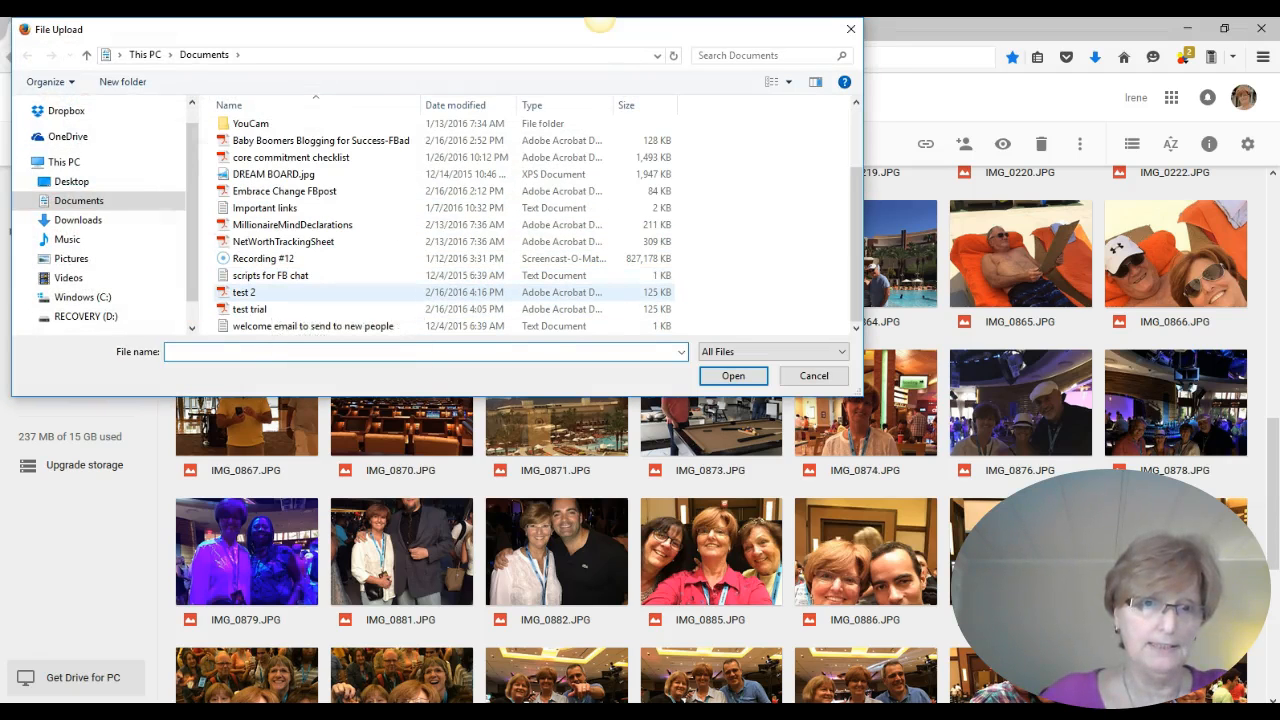
left_click(244, 291)
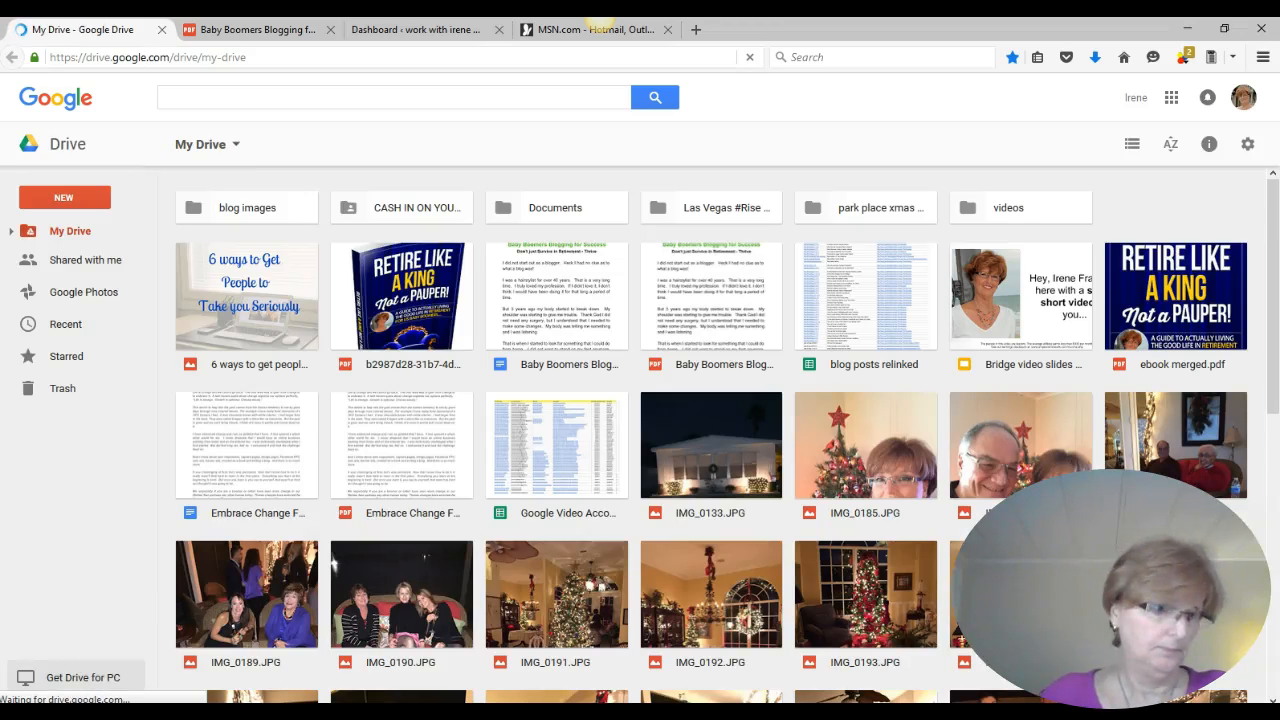
Reveal the shareable link for test 2.pdf and open a blank browser tab
left_click(749, 57)
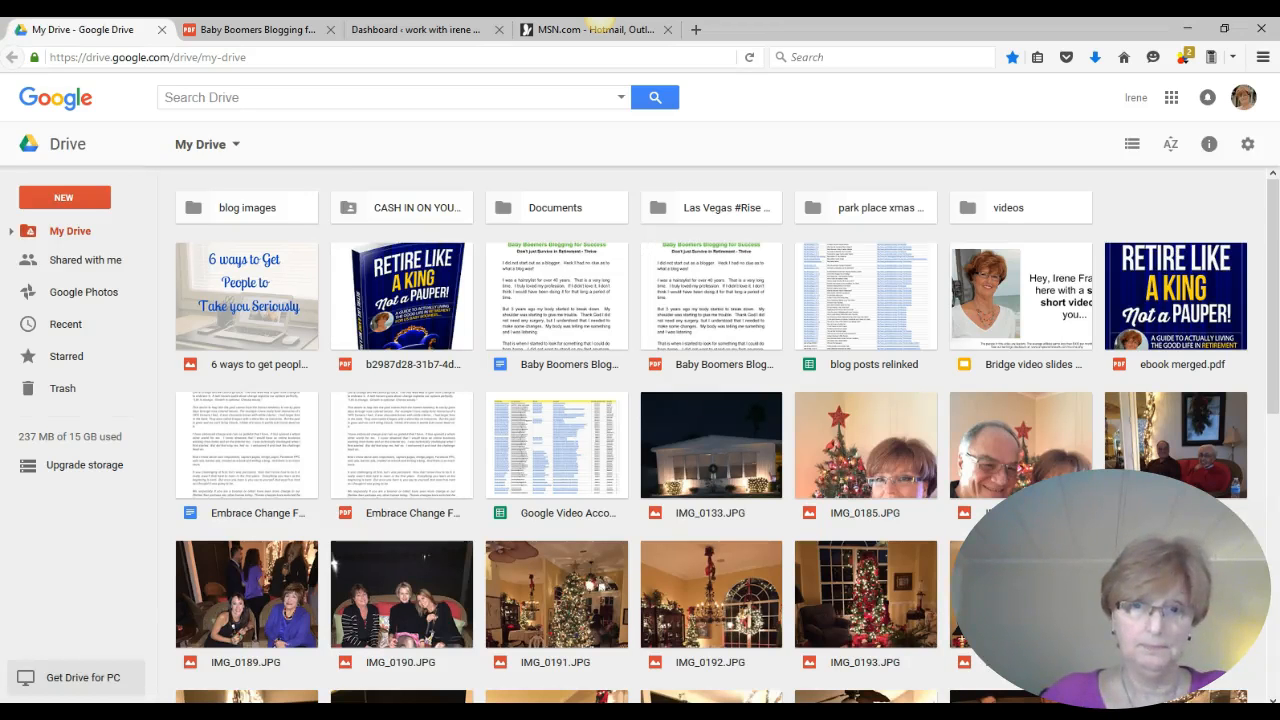
scroll("down", 3)
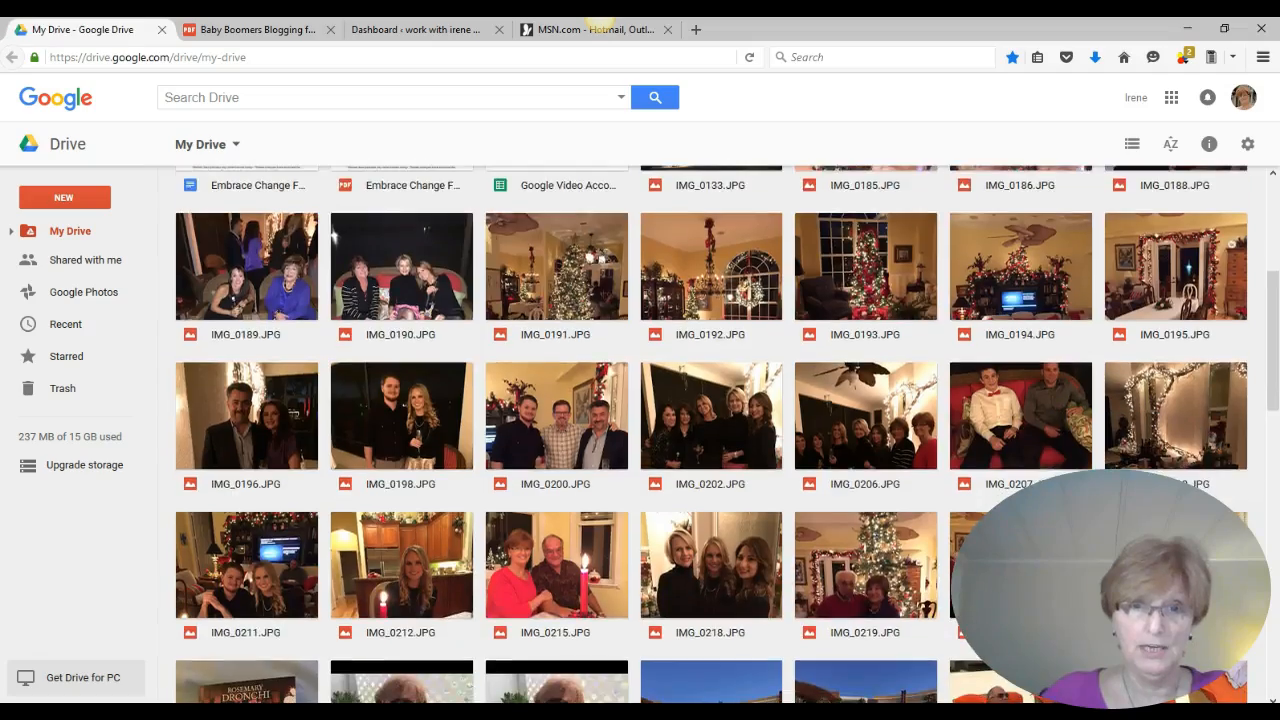
scroll("down", 3)
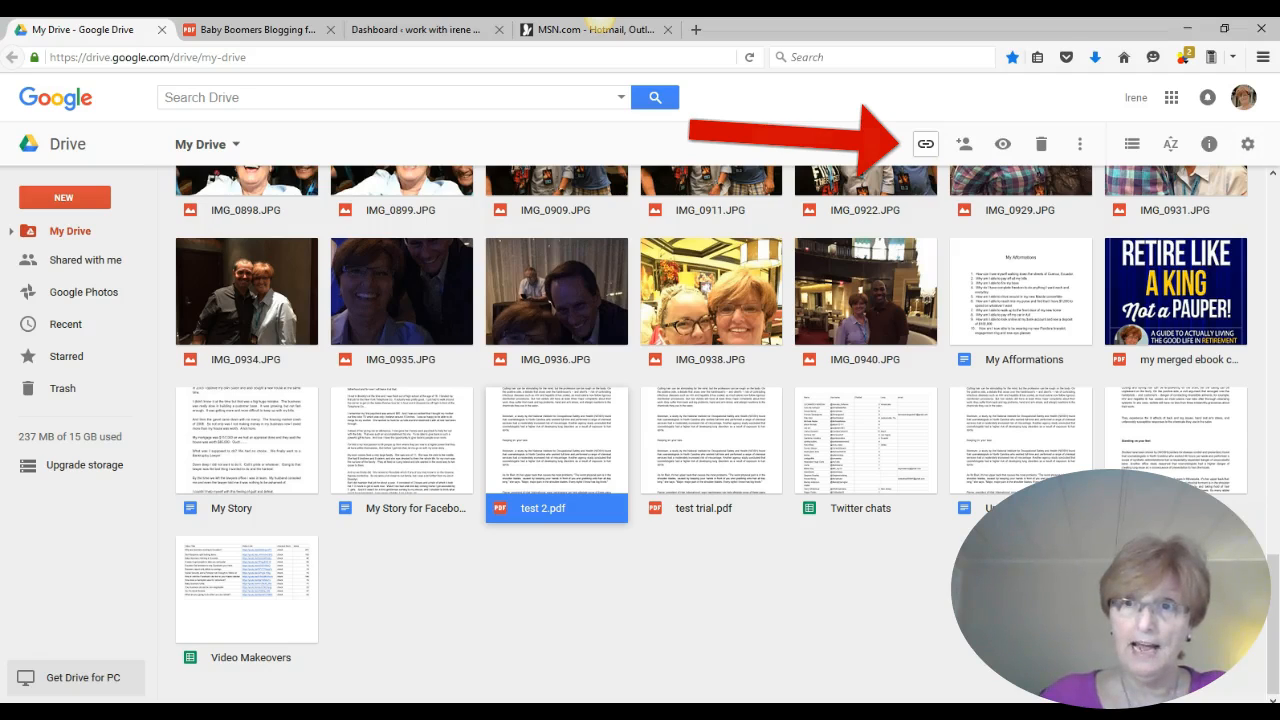
left_click(924, 143)
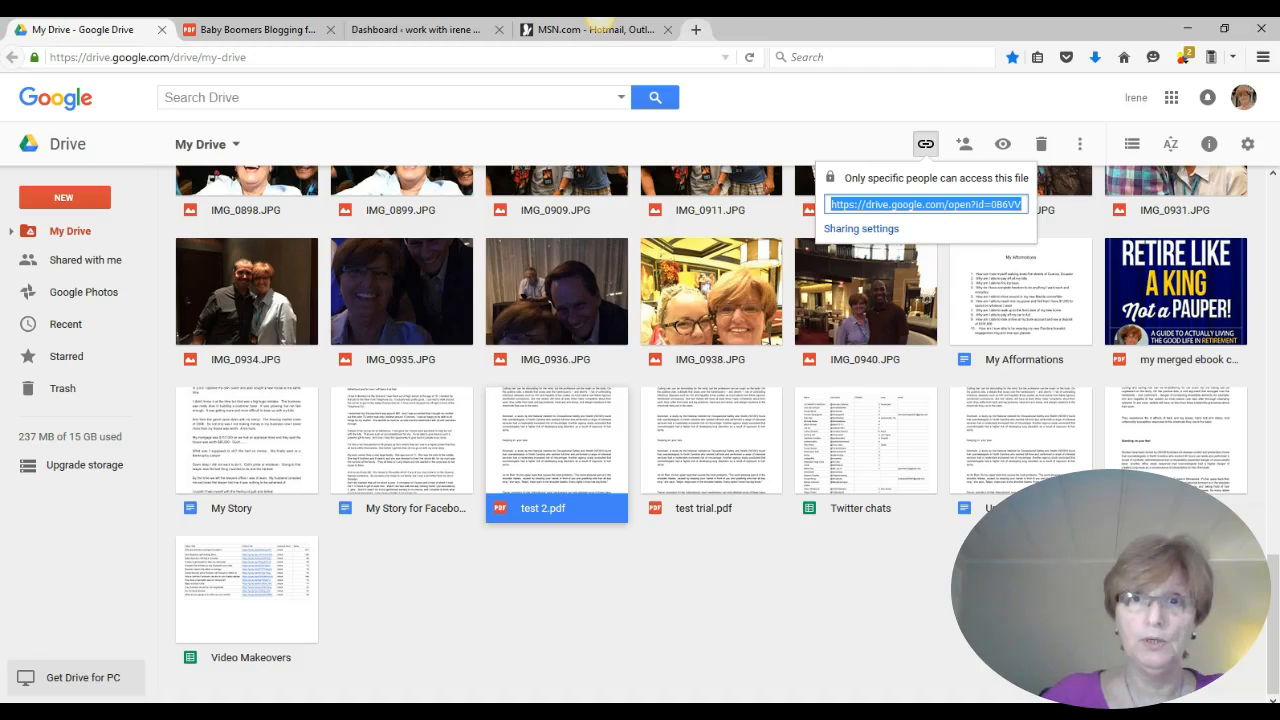
left_click(863, 29)
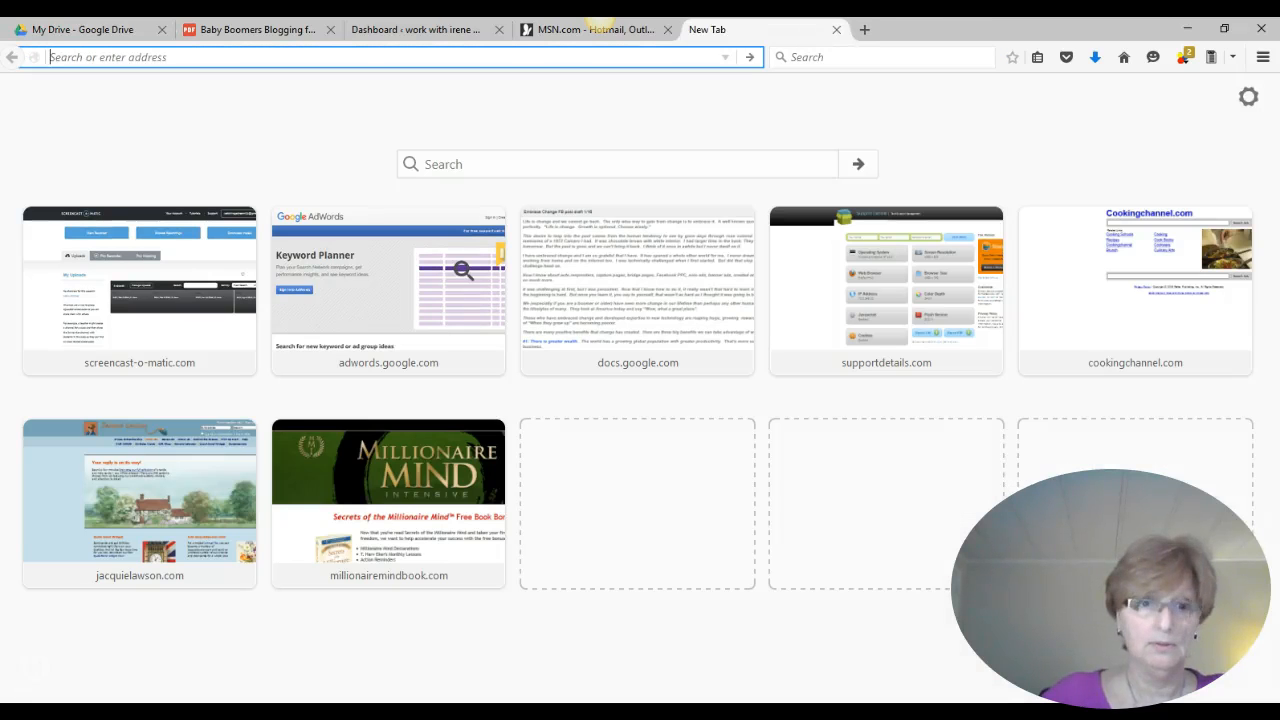
Open test 2.pdf via its Drive link, then return to the Kalatu dashboard
type("https://drive.google.com/open?id=0B6VVJXeyKPQ-TTB0R1VoZUpzV00")
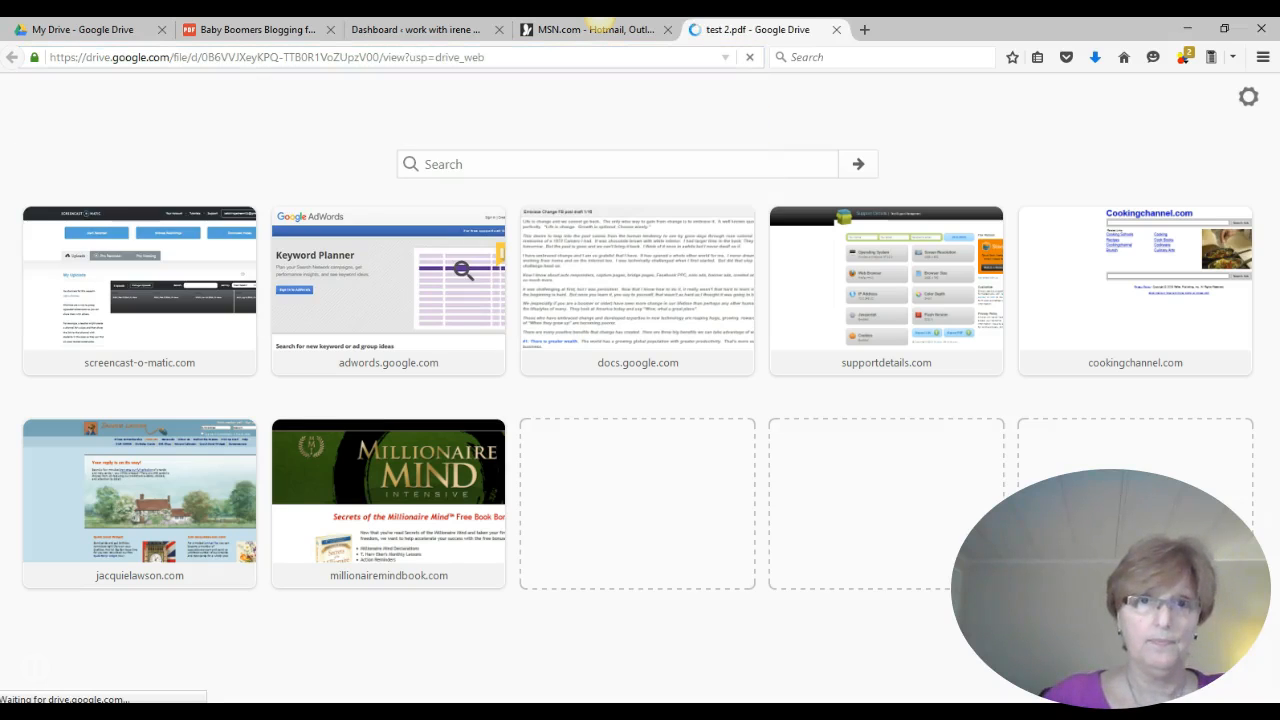
left_click(758, 29)
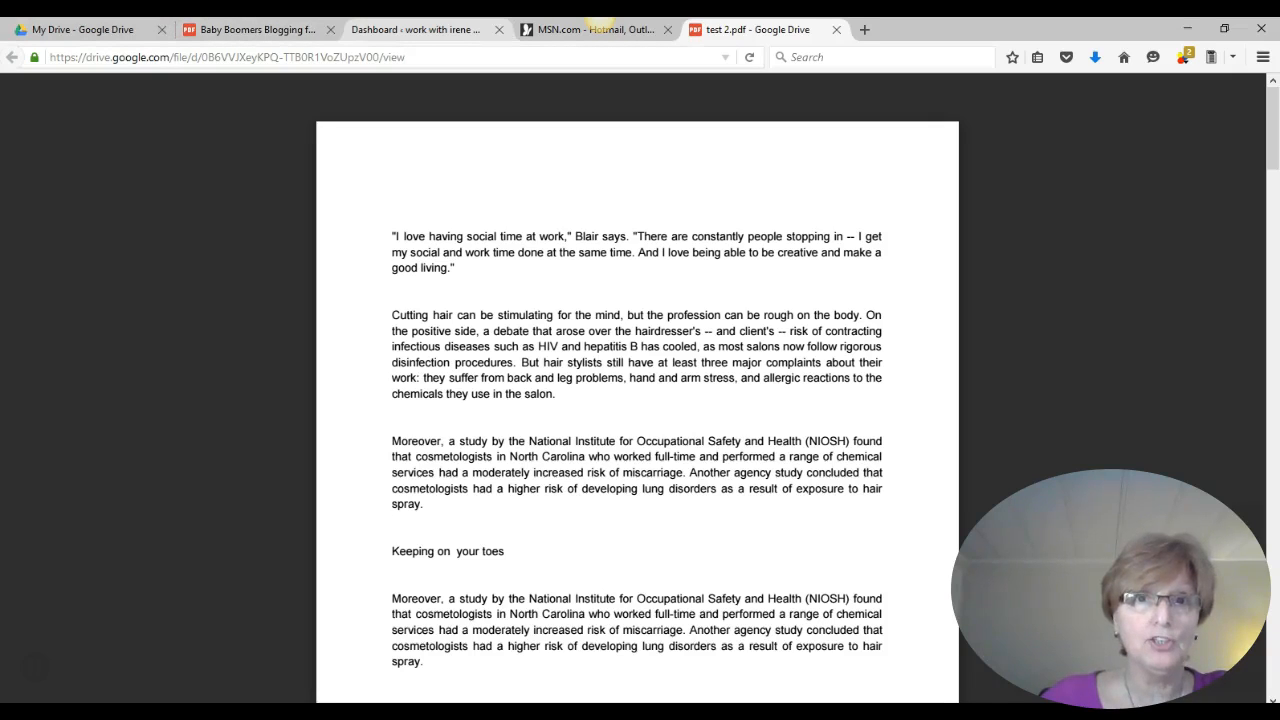
left_click(420, 29)
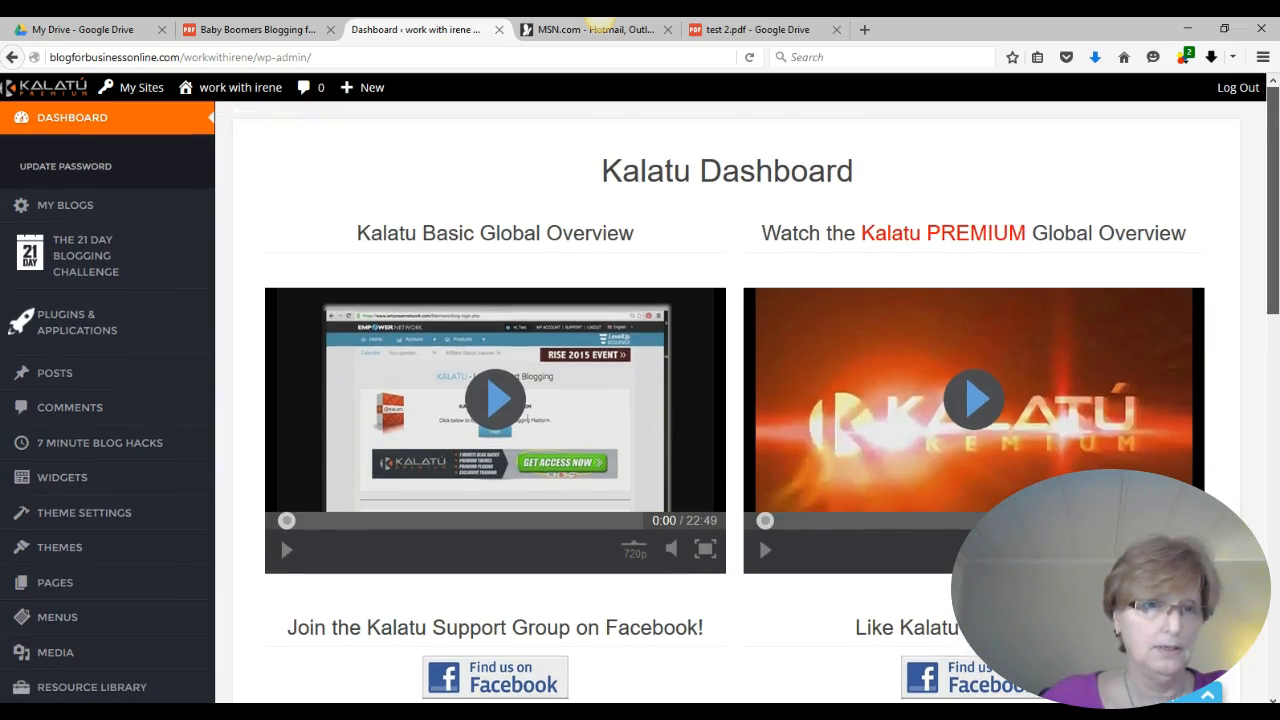
Open Linkify from Plugins & Applications and start adding a new short link
left_click(76, 322)
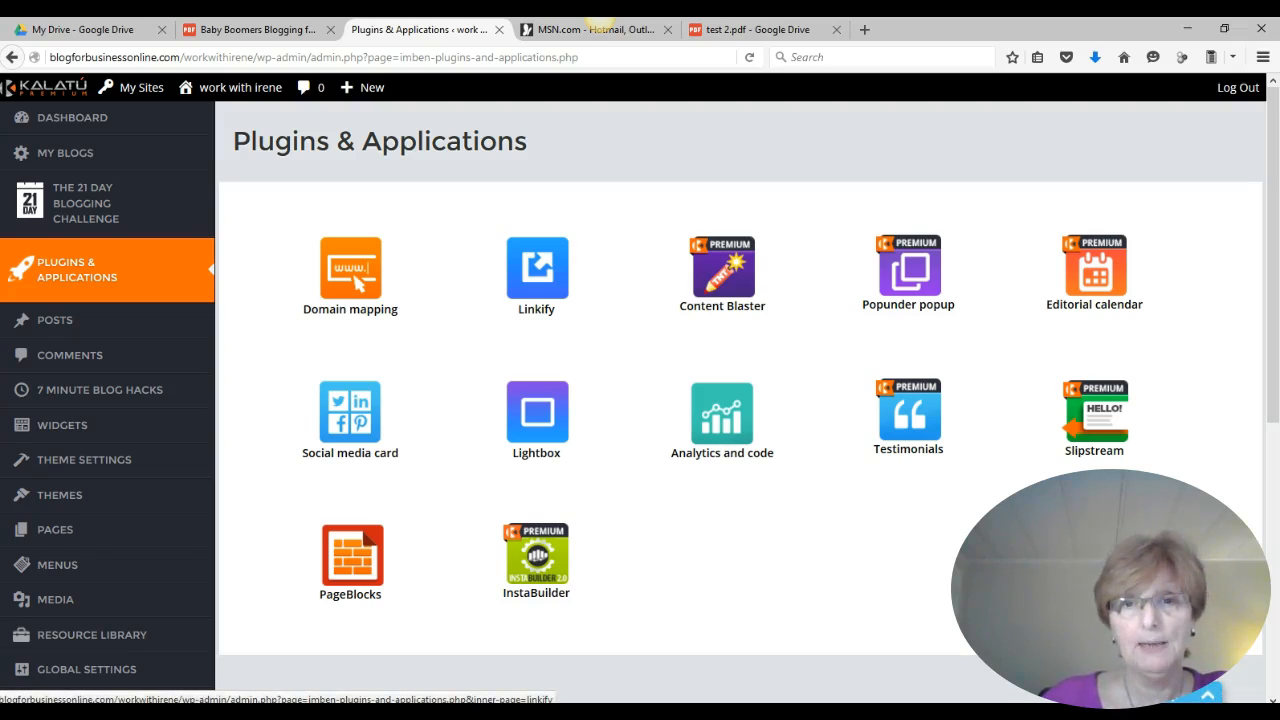
left_click(536, 267)
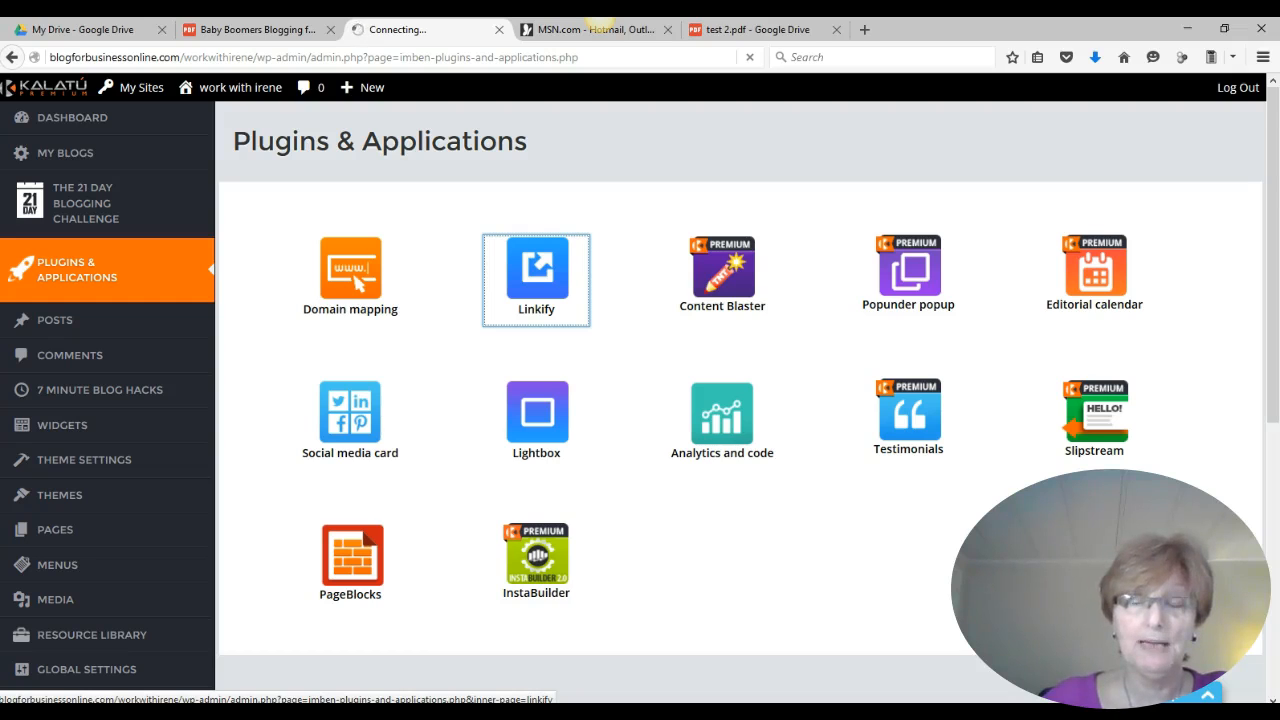
left_click(536, 267)
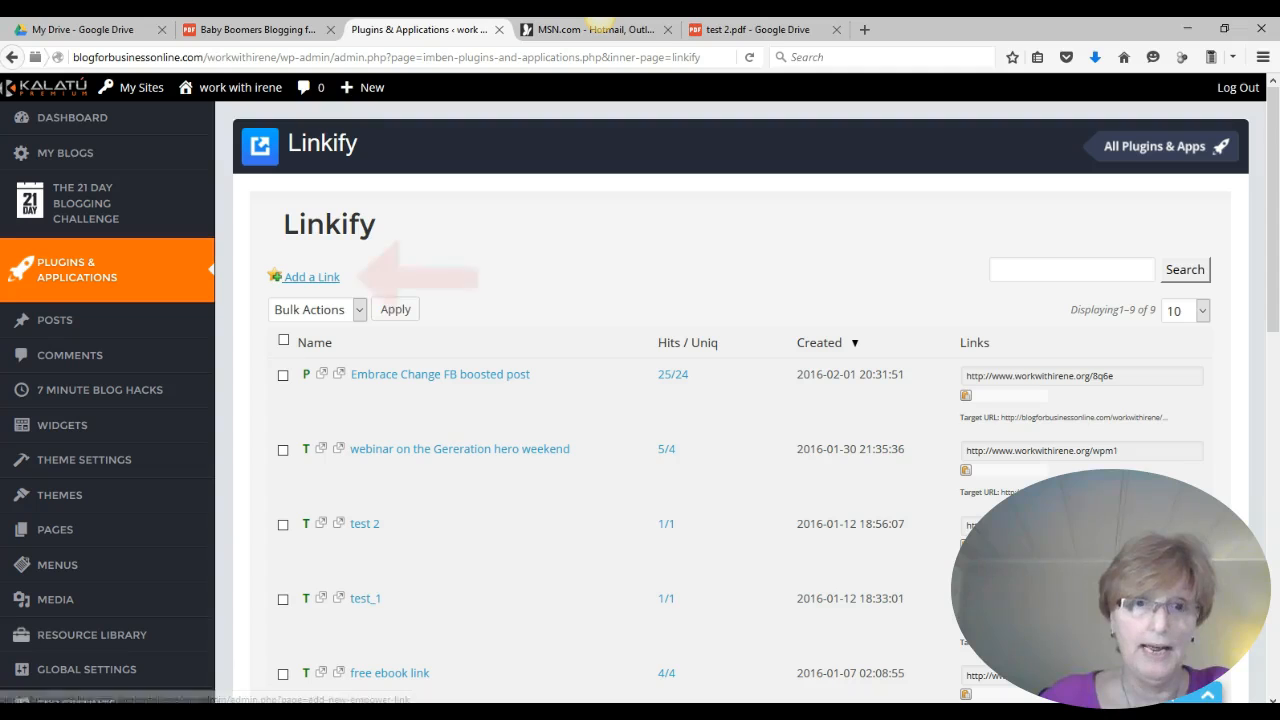
left_click(311, 277)
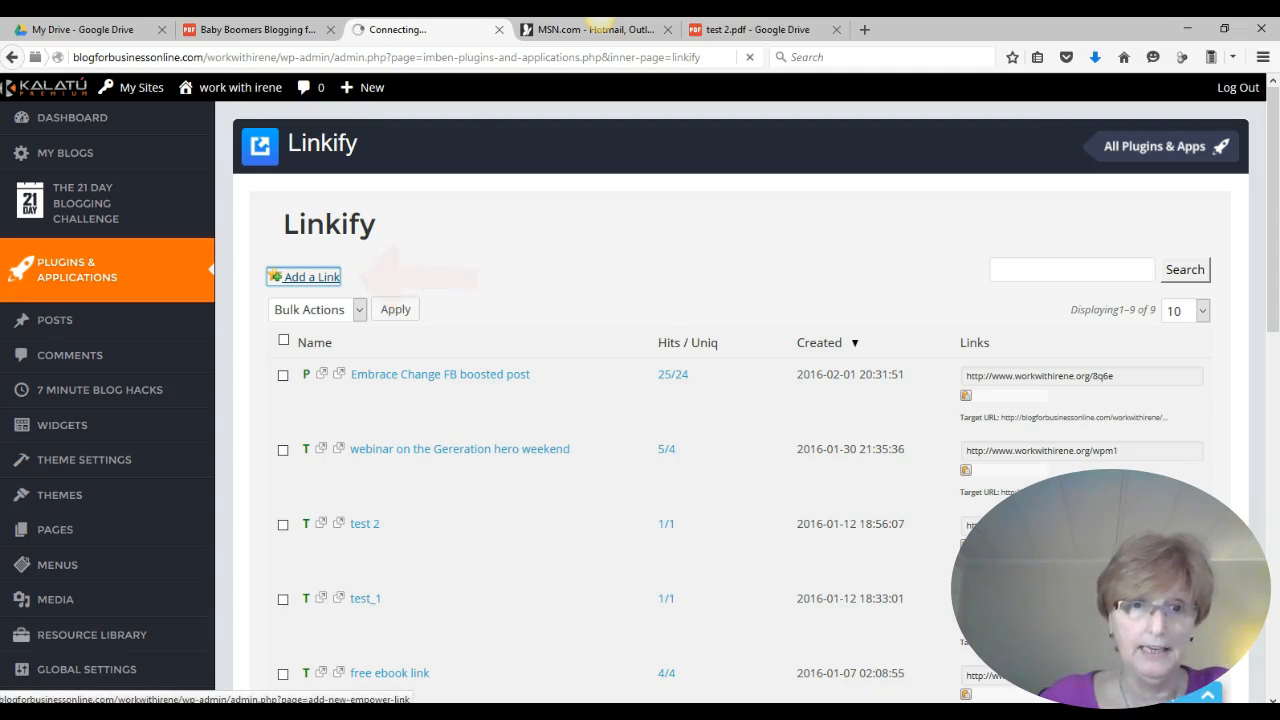
left_click(310, 277)
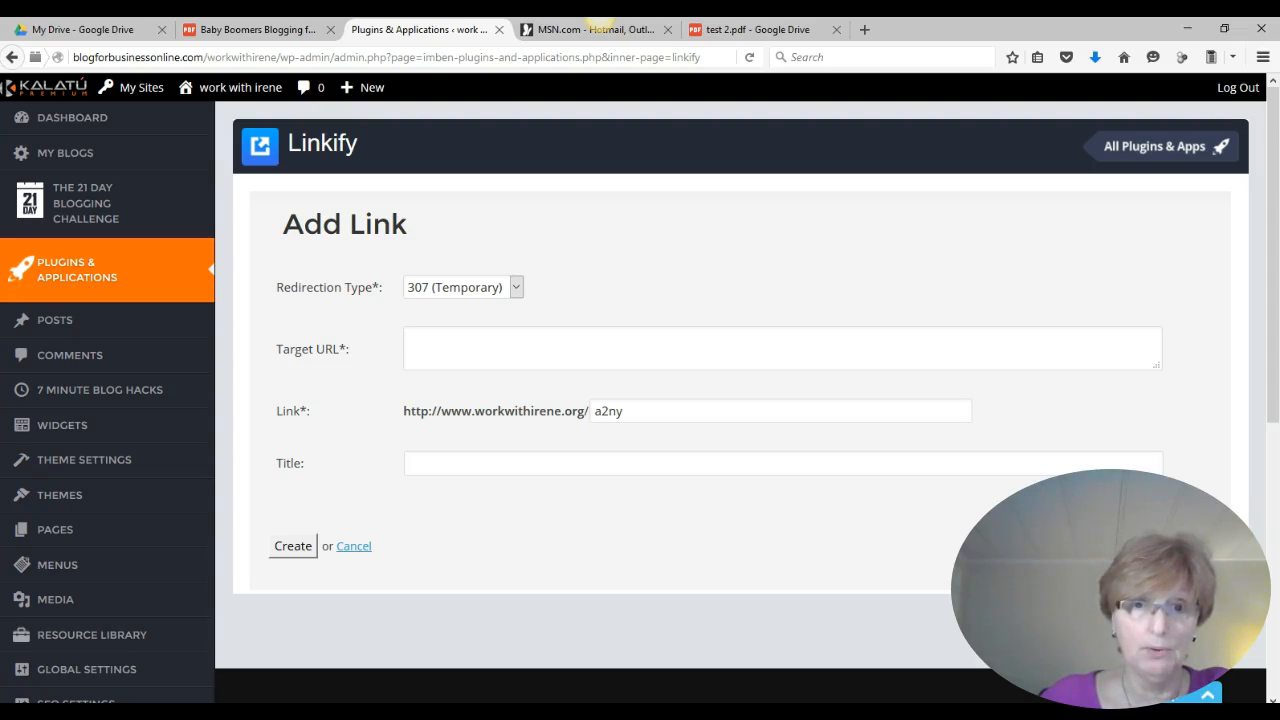
Copy the test 2.pdf Drive web address from its browser tab
left_click(463, 287)
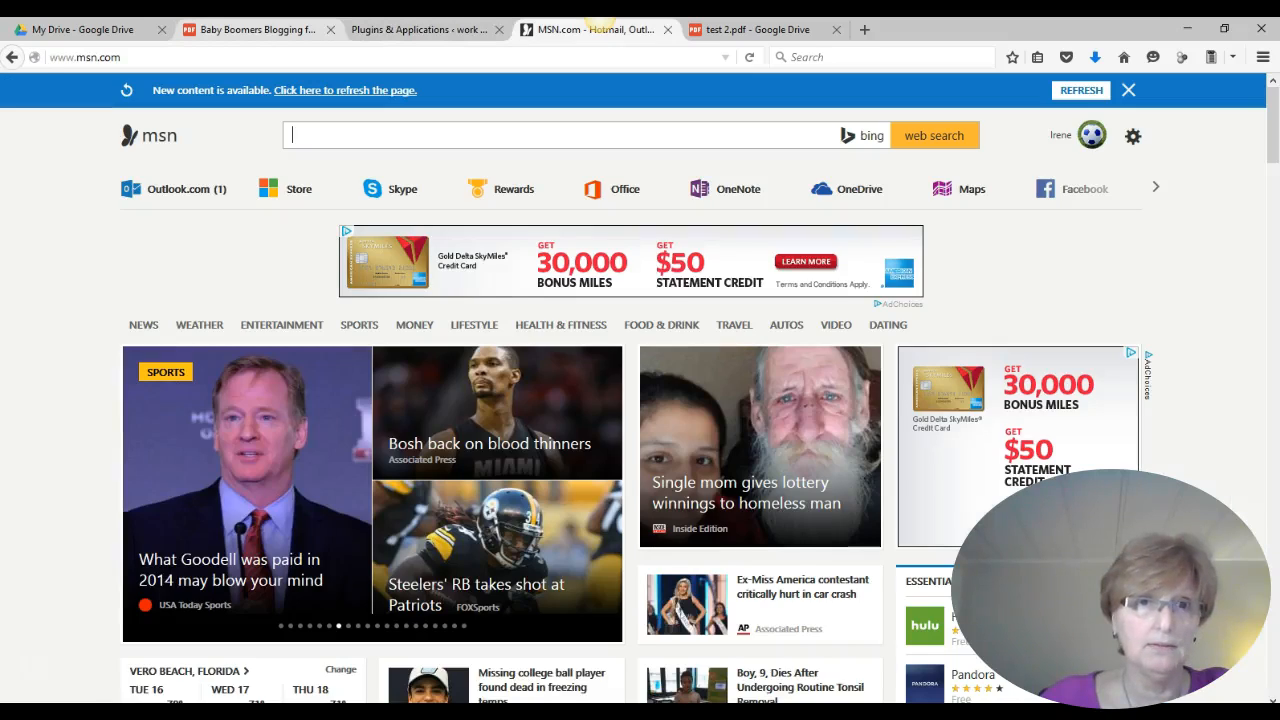
left_click(250, 29)
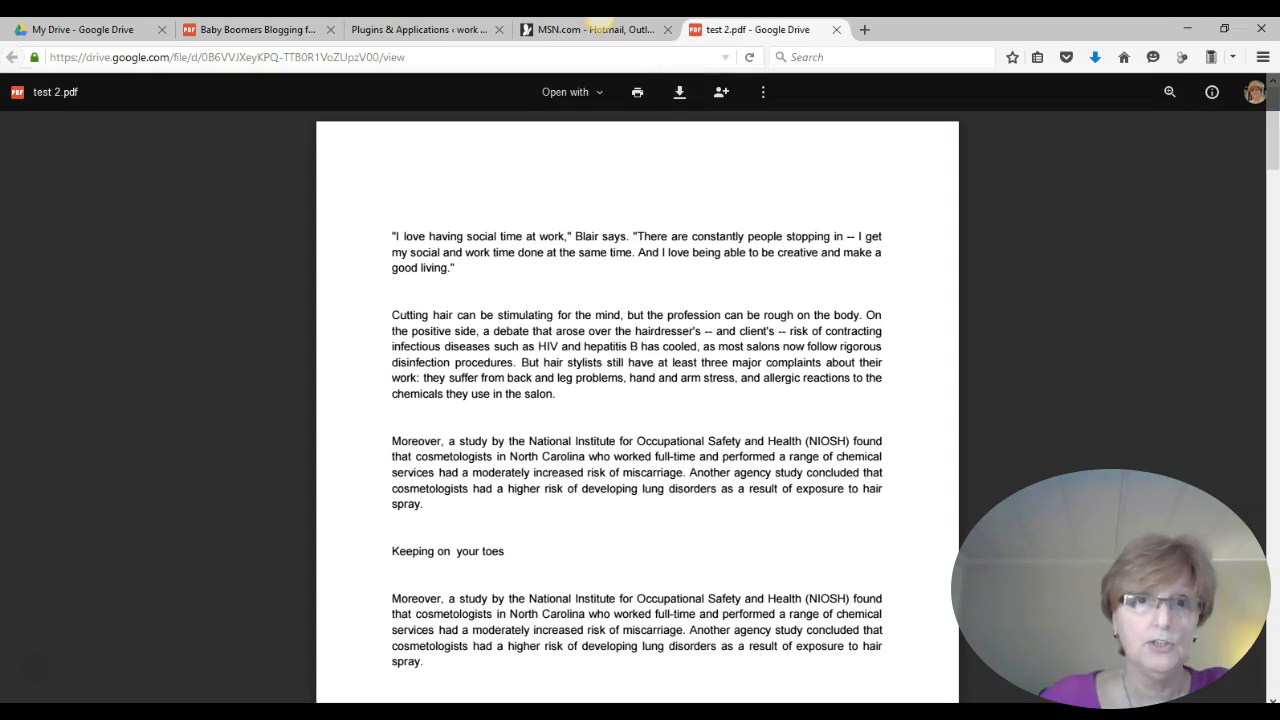
right_click(225, 57)
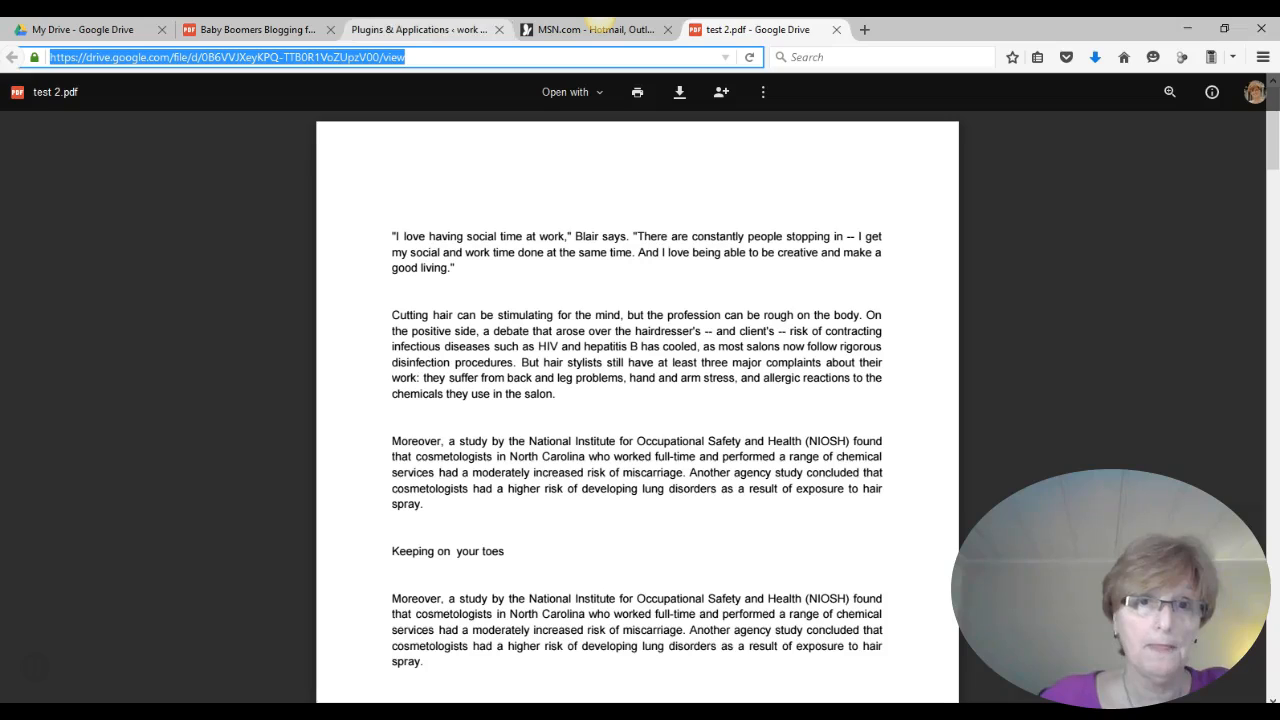
Enter the Drive PDF URL as Target URL and title Test 3, then create the link
left_click(420, 29)
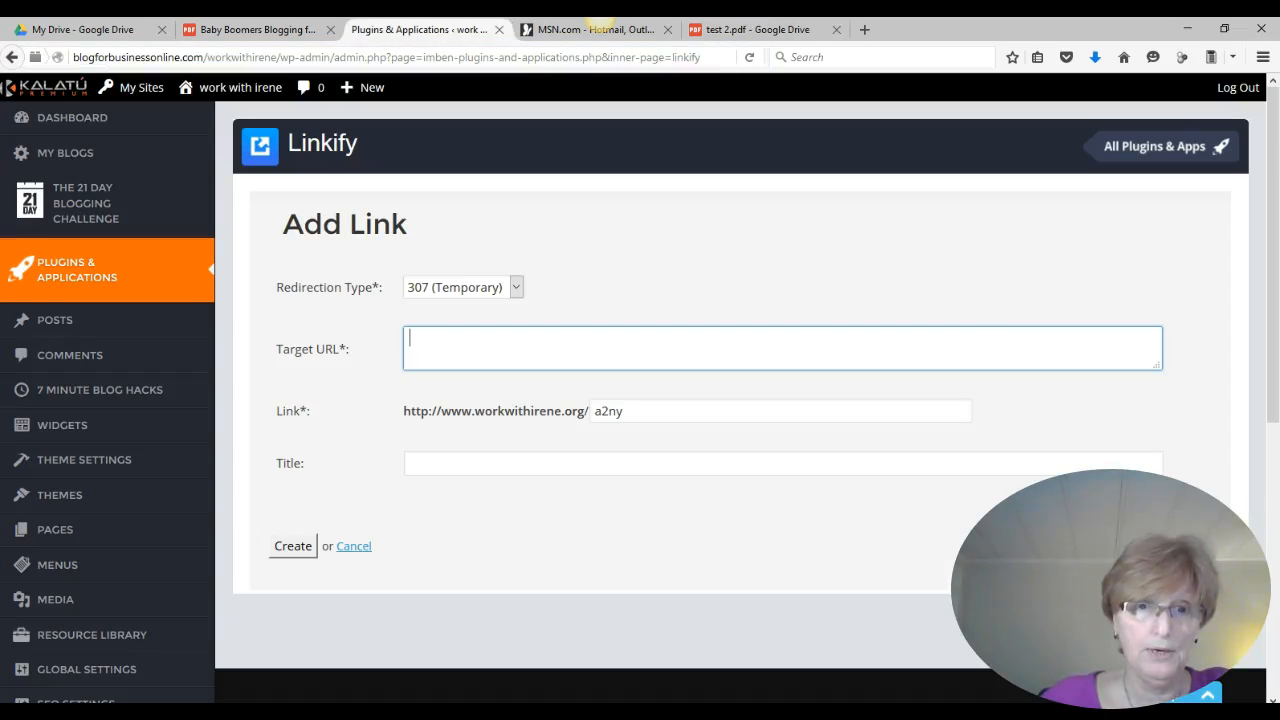
type("https://drive.google.com/file/d/0B6VVJXeyKPQ-TTB0R1VoZUpzV00/view")
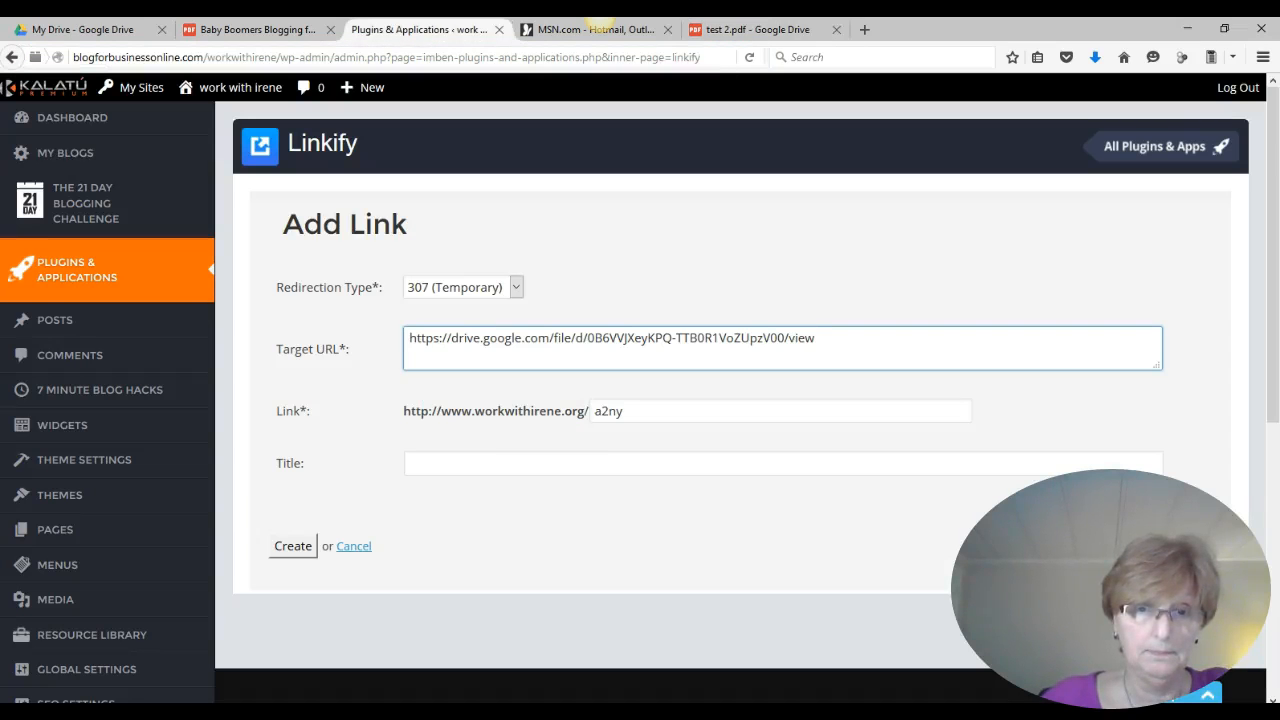
left_click(783, 462)
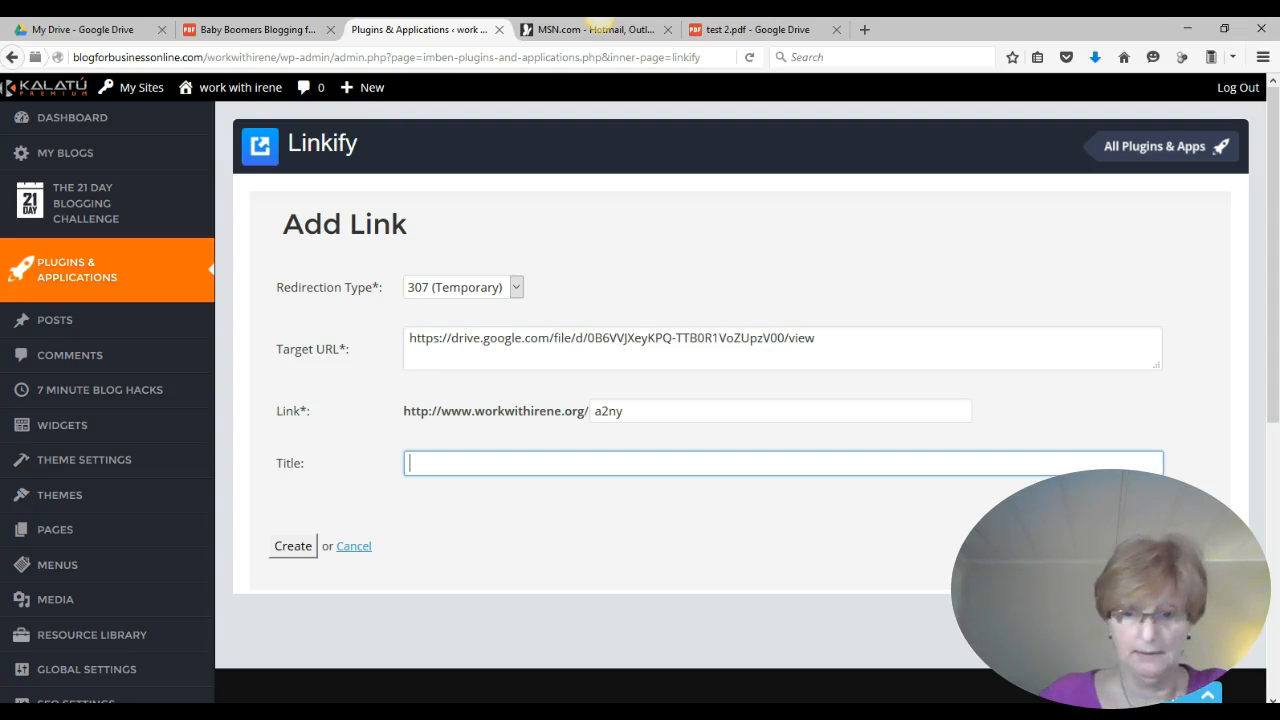
type("Test 3")
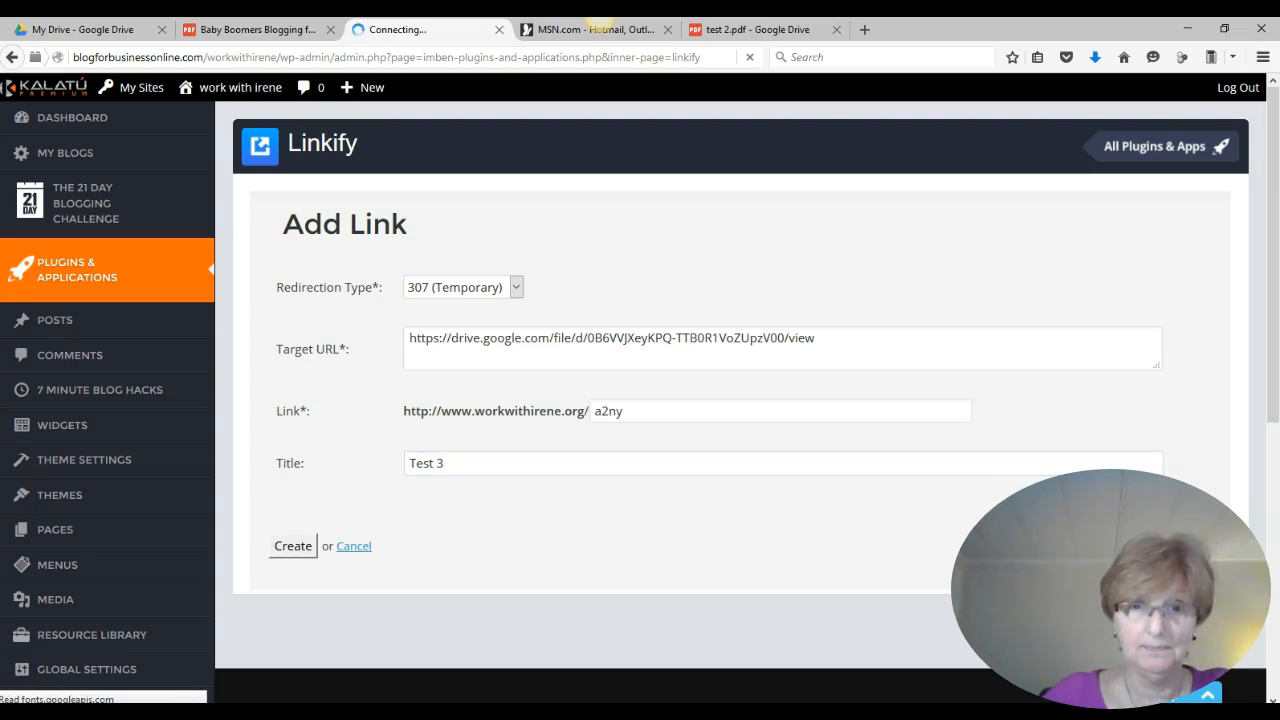
left_click(292, 545)
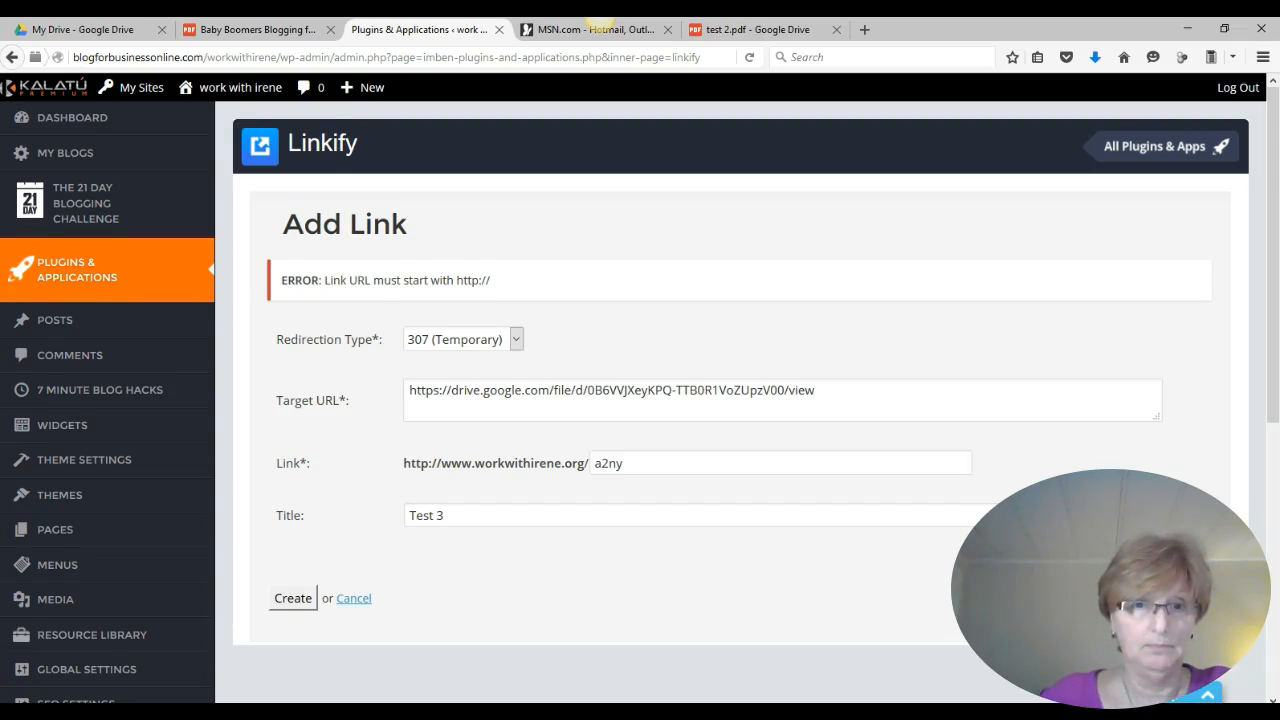
Scroll down the Linkify page to the link list showing Test 3
scroll("down", 3)
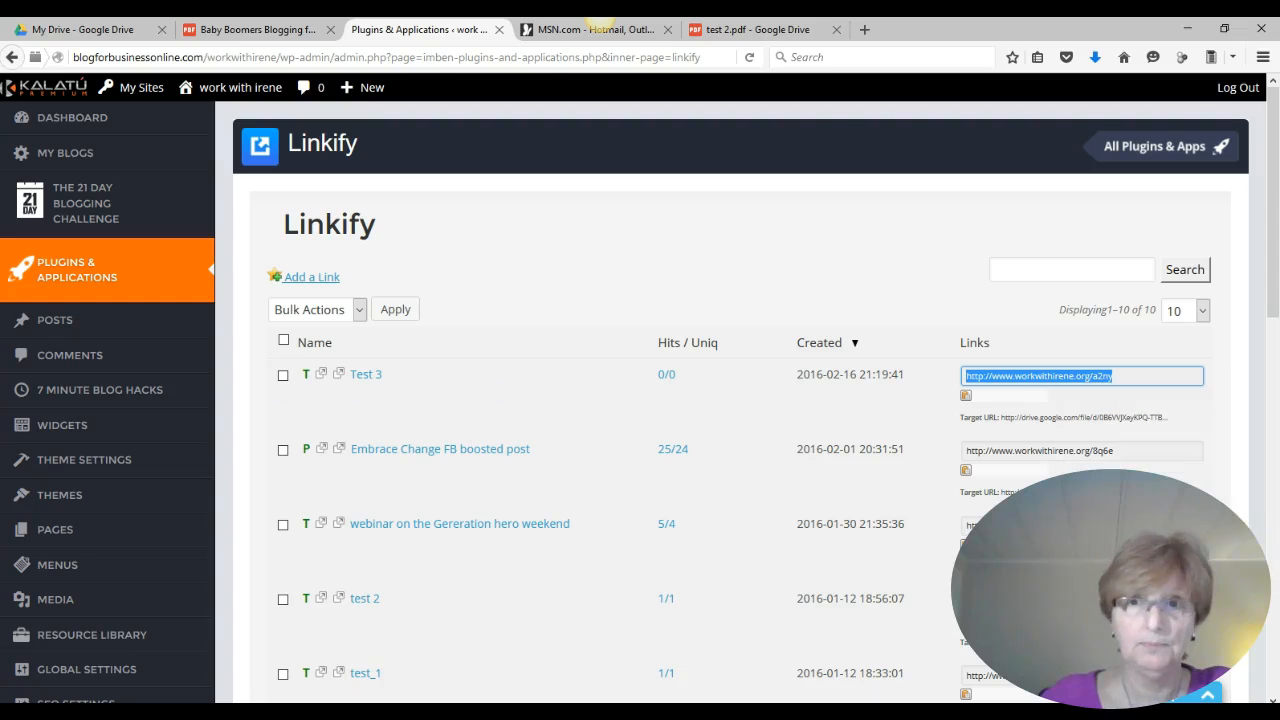
left_click(864, 29)
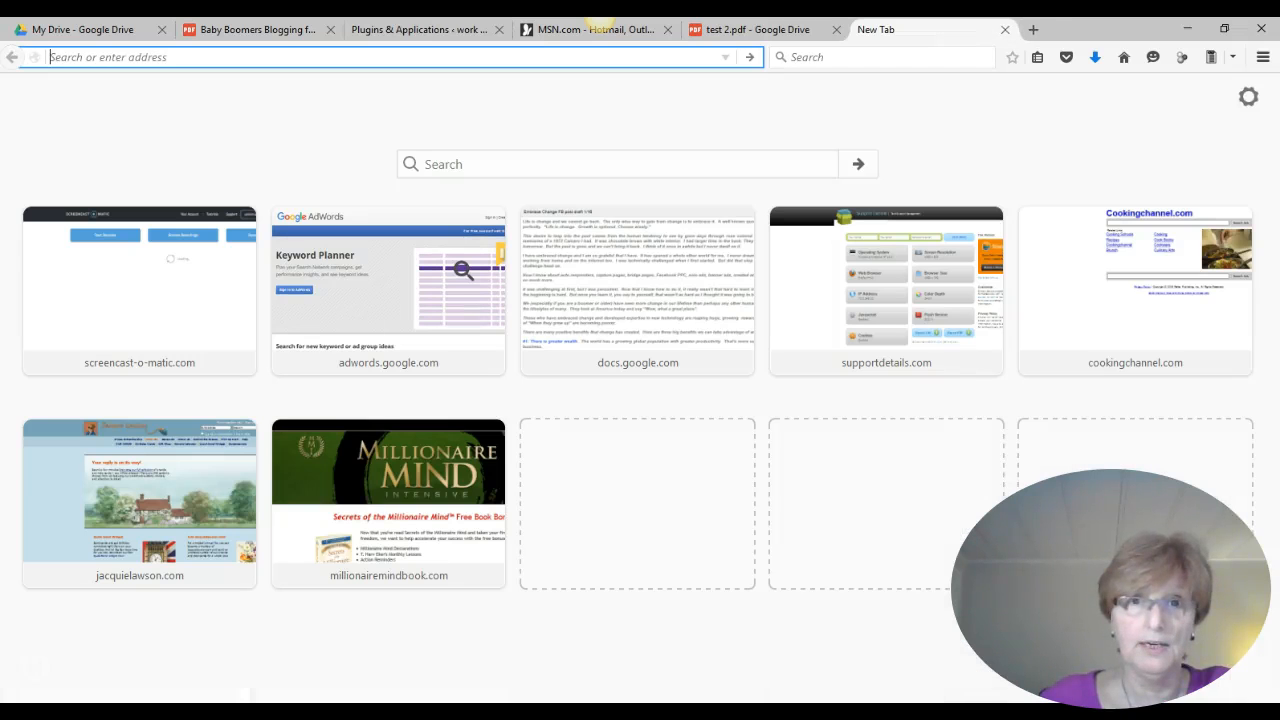
right_click(300, 57)
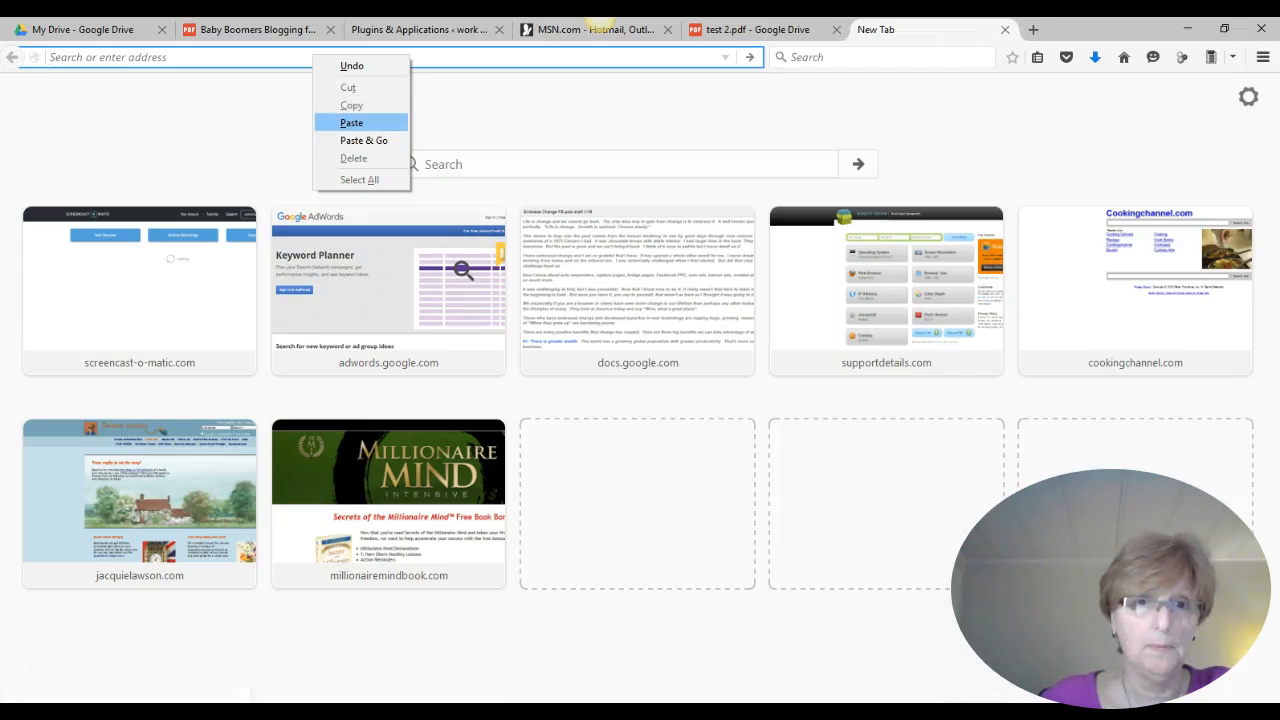
left_click(363, 140)
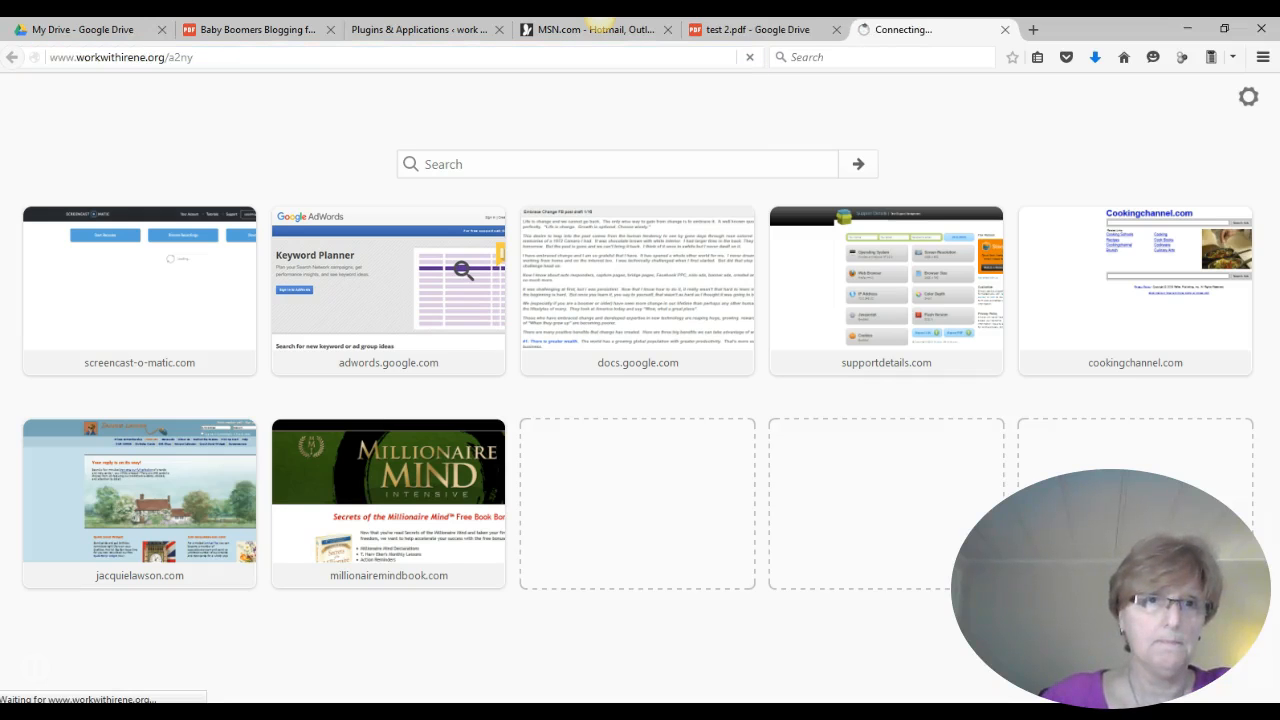